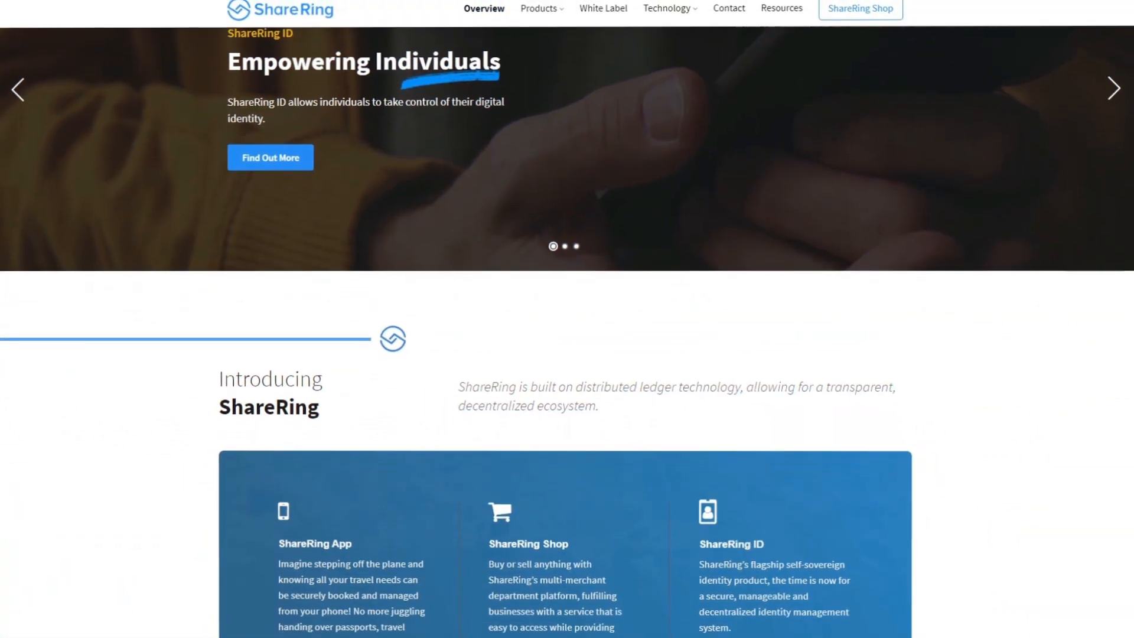
- Scroll past the homepage slider to the App, Shop, ID, Pay, ShareLedger and ShareToken cards
scroll("down", 3)
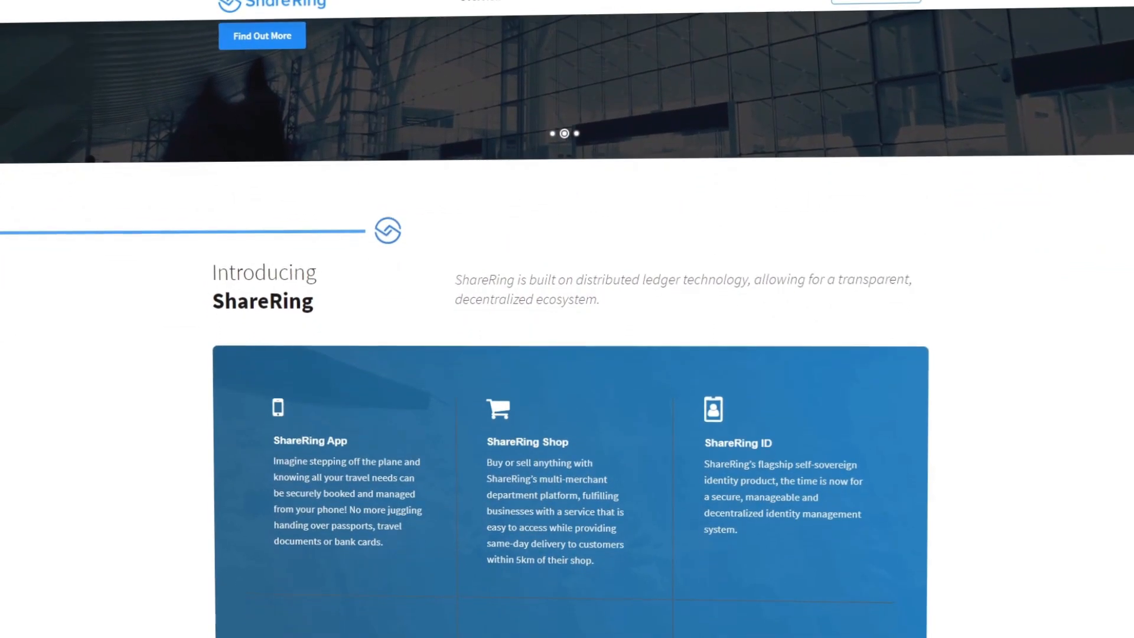
scroll("down", 3)
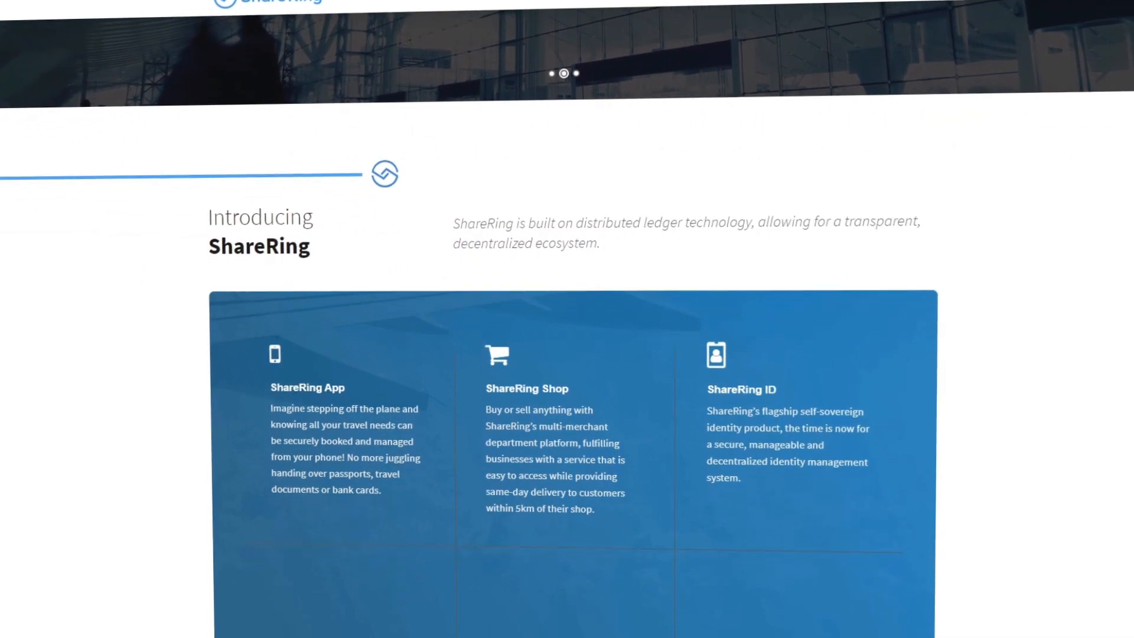
scroll("down", 3)
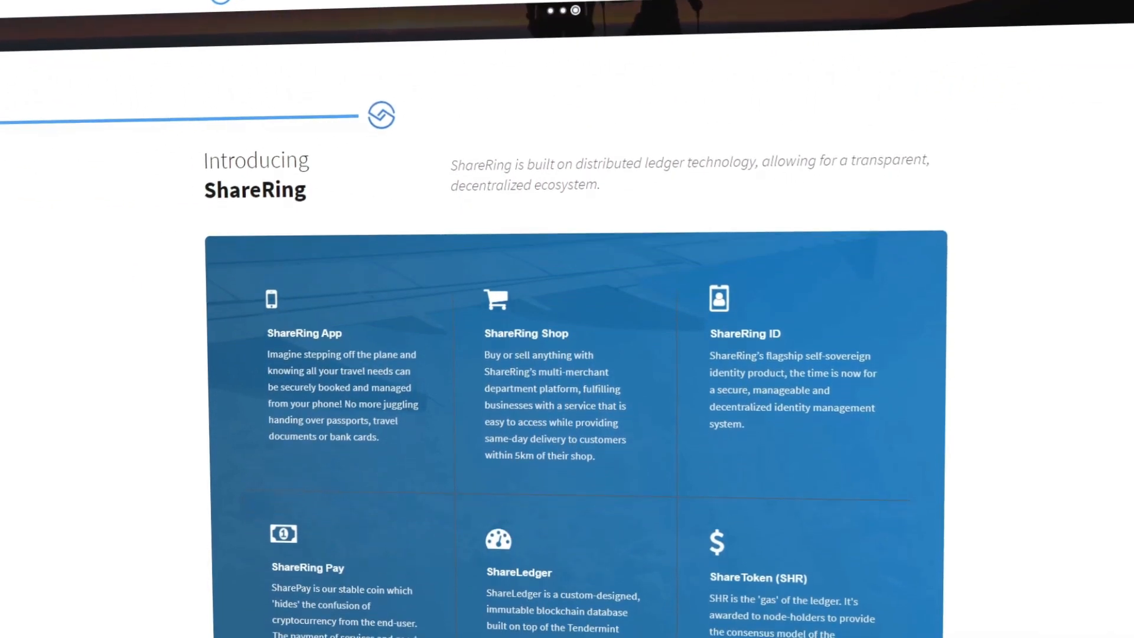
scroll("down", 3)
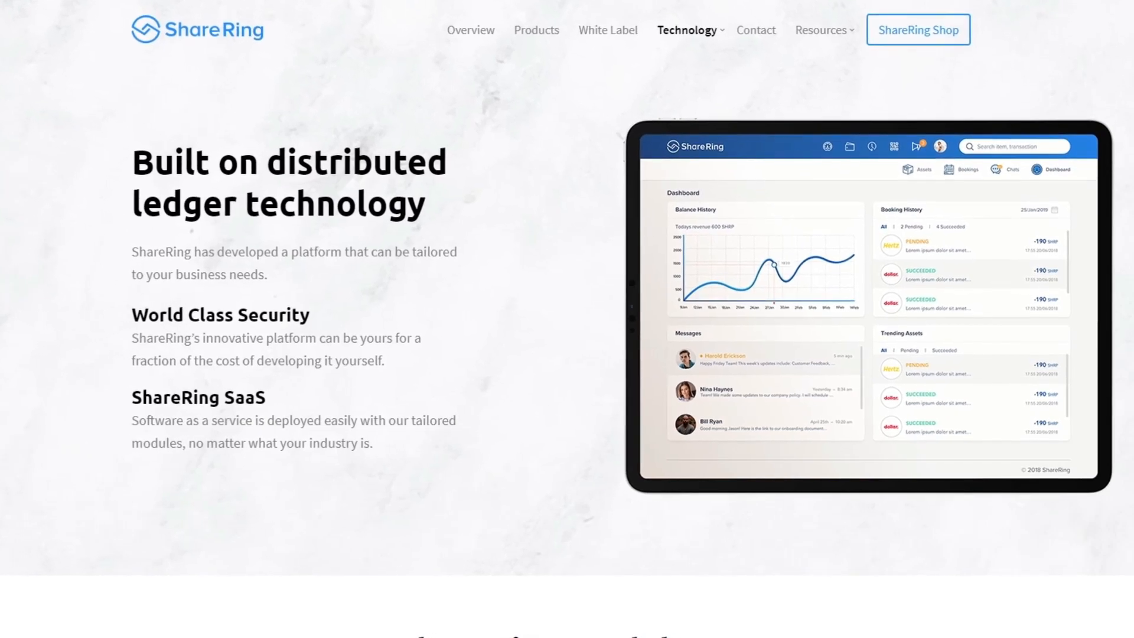
- Scroll the interview article down to the CEO's answer on choosing LPoS consensus
scroll("down", 3)
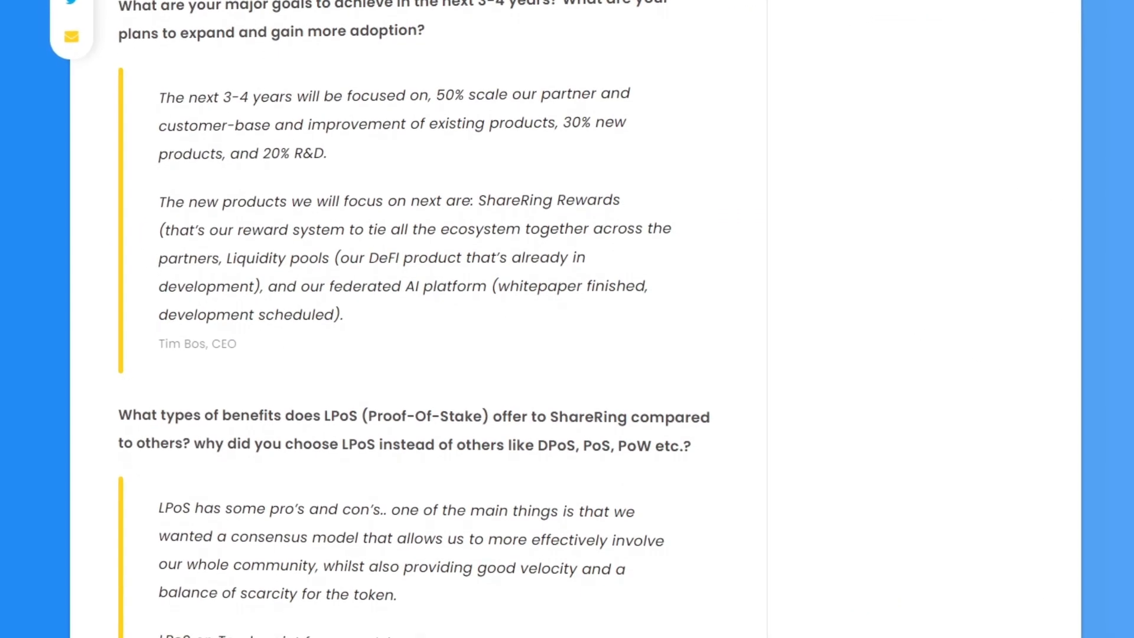
scroll("down", 3)
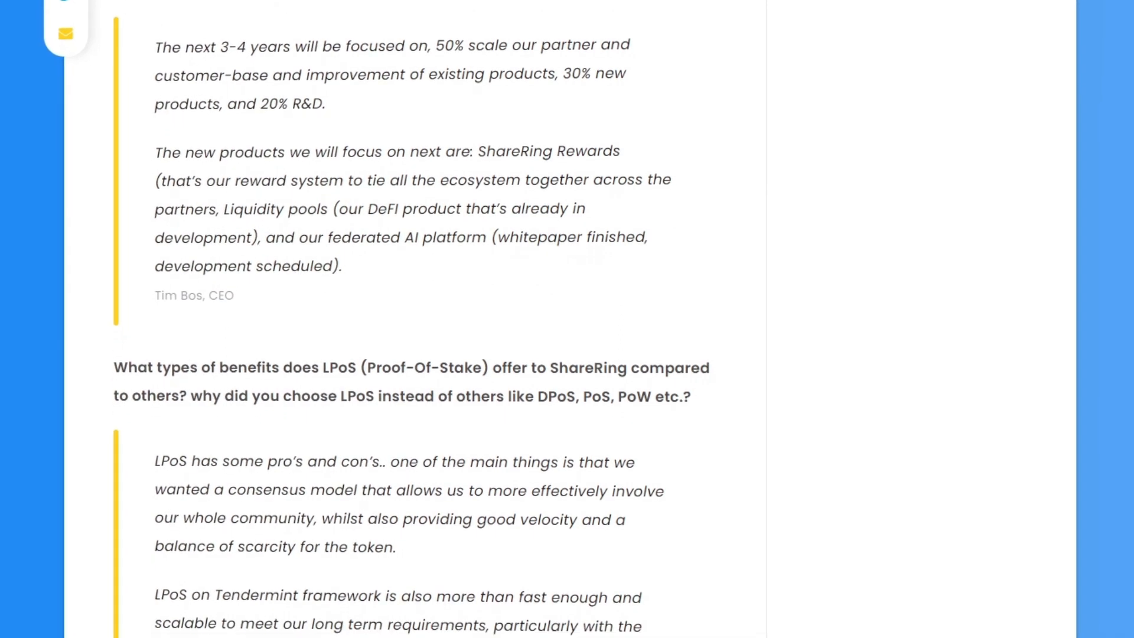
scroll("down", 3)
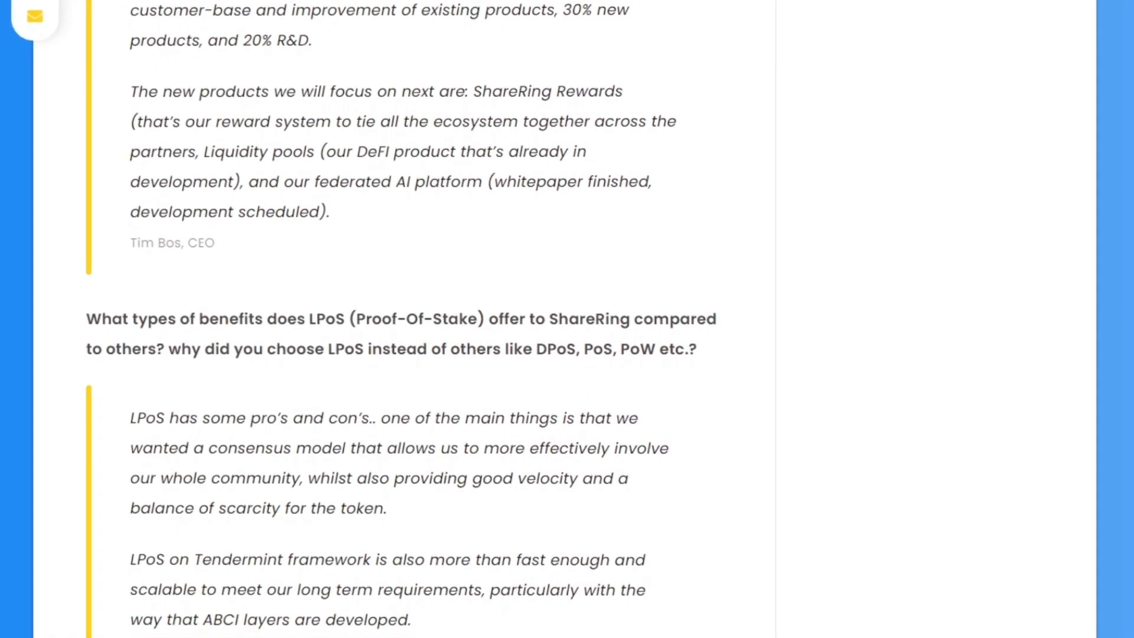
scroll("down", 3)
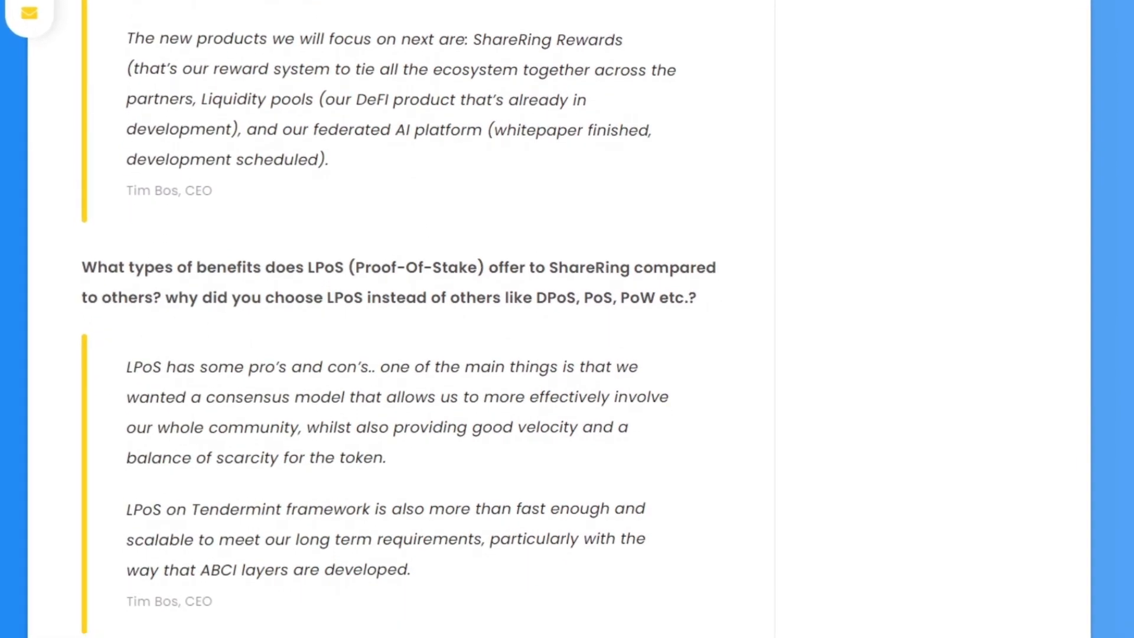
scroll("down", 3)
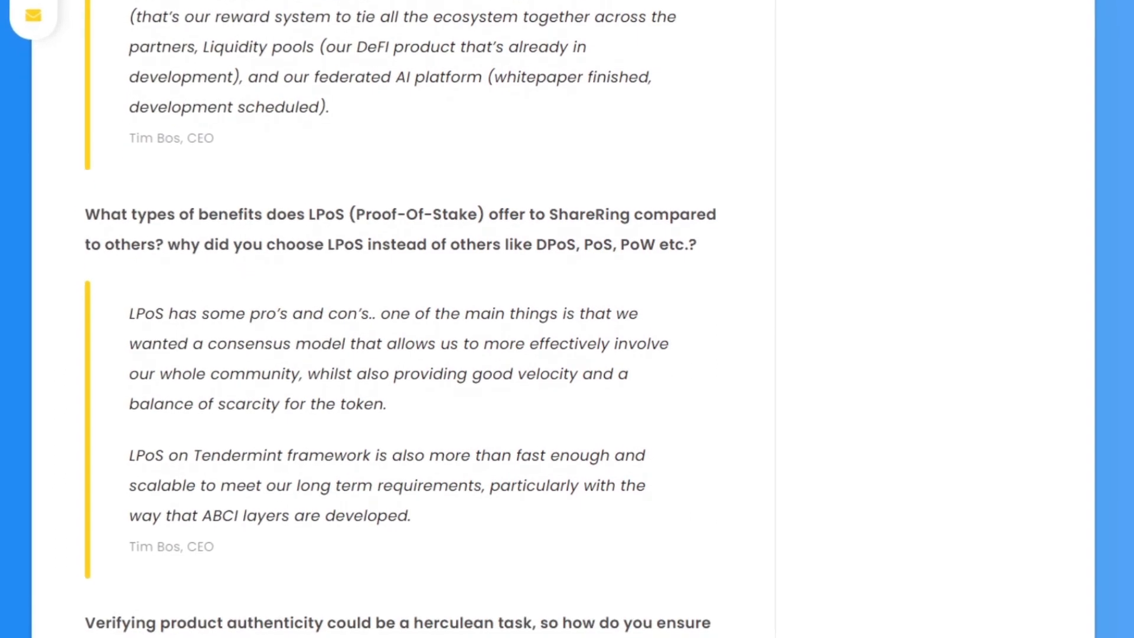
- Select Waves in the consensus comparison table, then scroll to the SHR and SHRP modules section
scroll("down", 3)
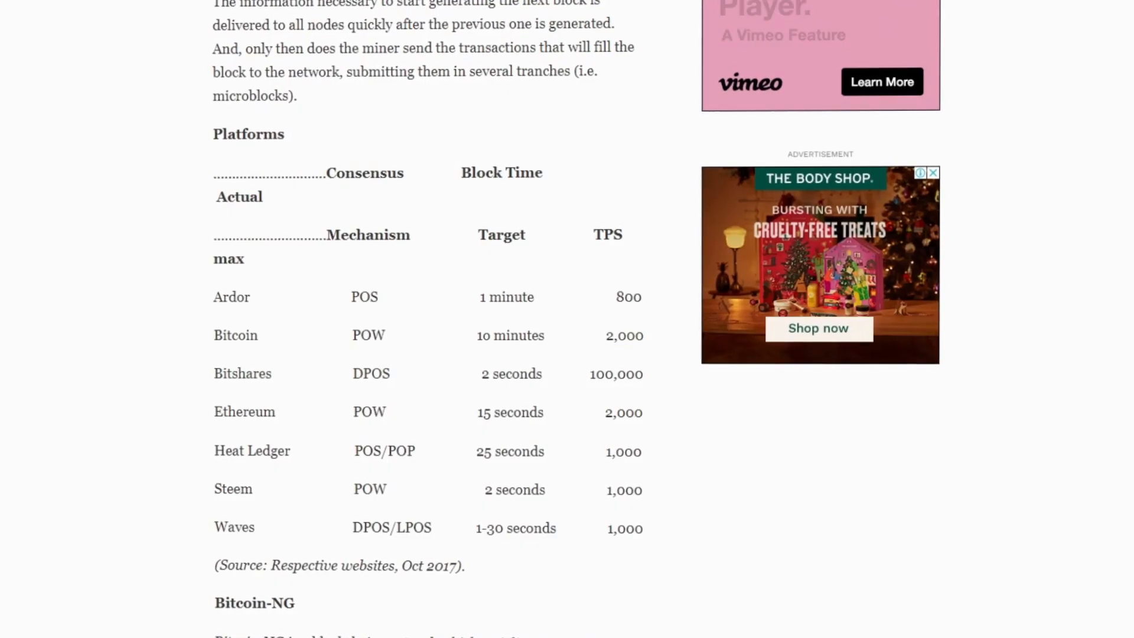
double_click(234, 526)
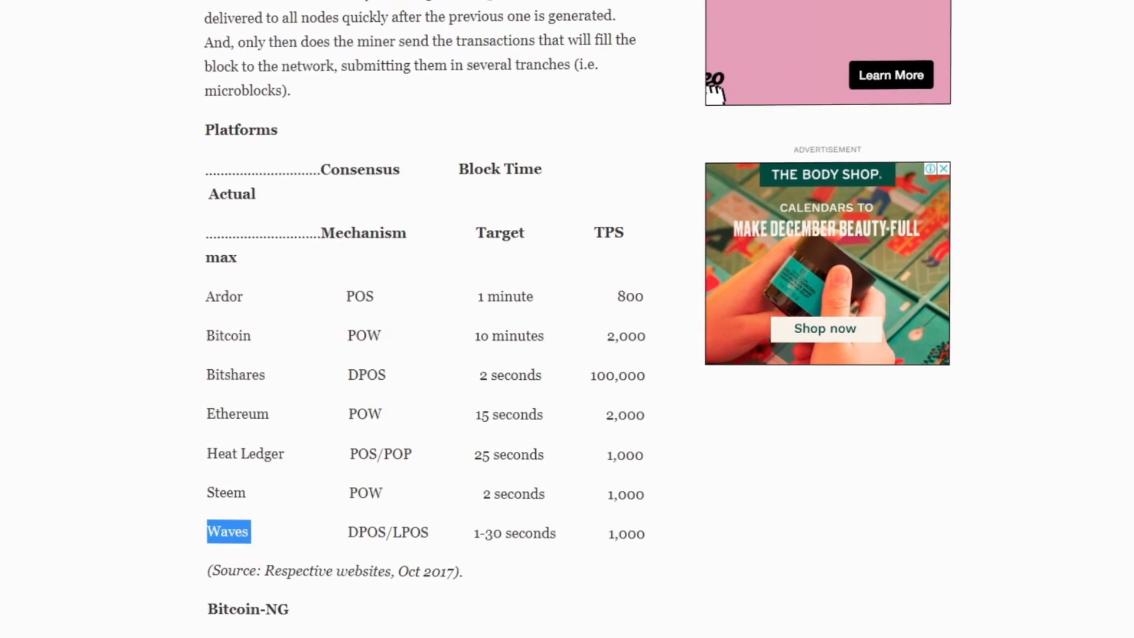
scroll("down", 3)
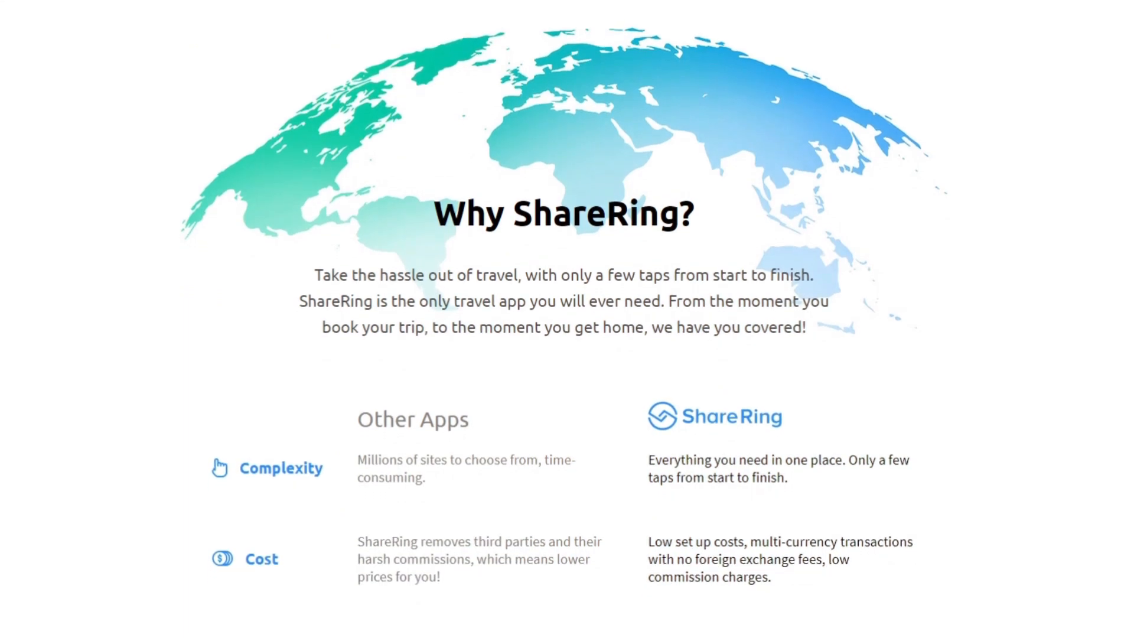
scroll("down", 3)
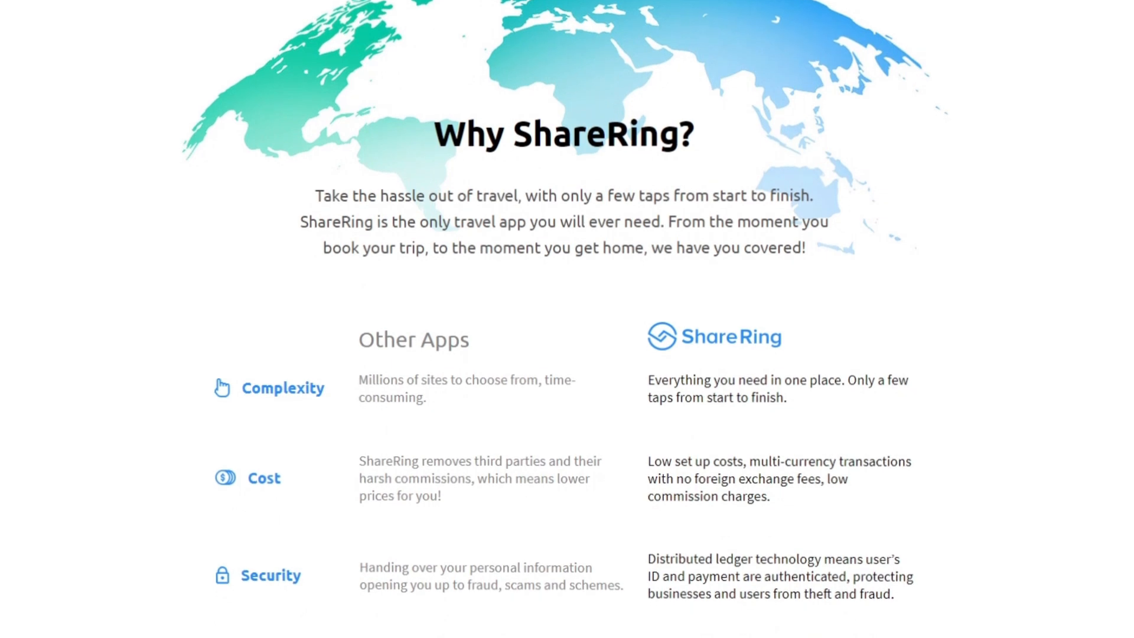
scroll("down", 3)
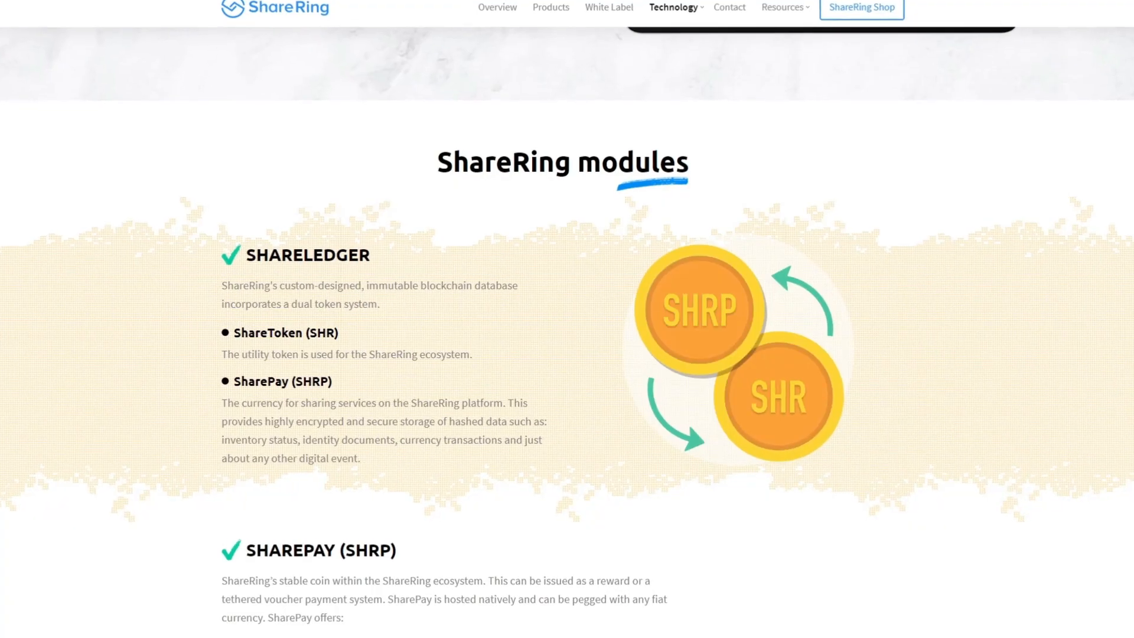
- Scroll past SHARELEDGER to the SHAREPAY section's Security, Savings and Cash Out columns
scroll("down", 3)
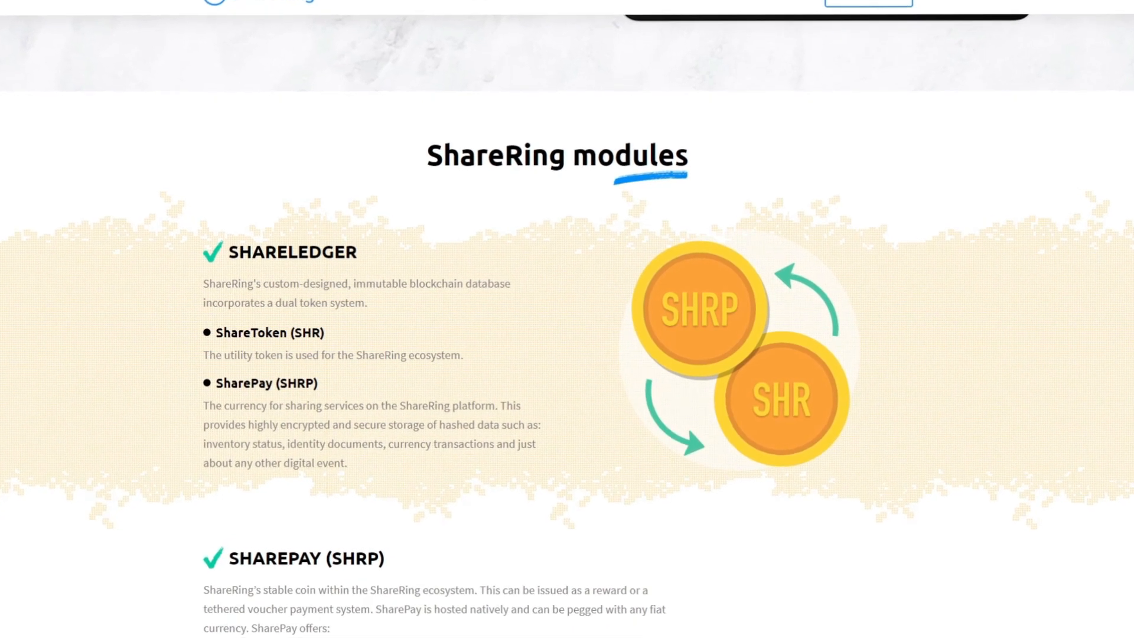
scroll("down", 3)
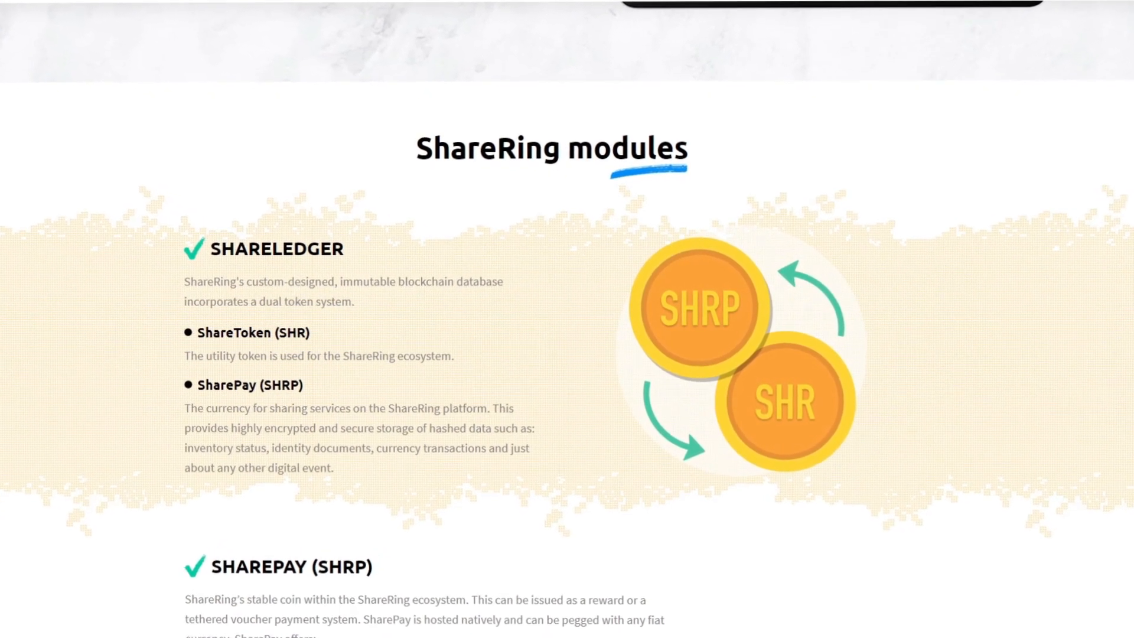
scroll("down", 3)
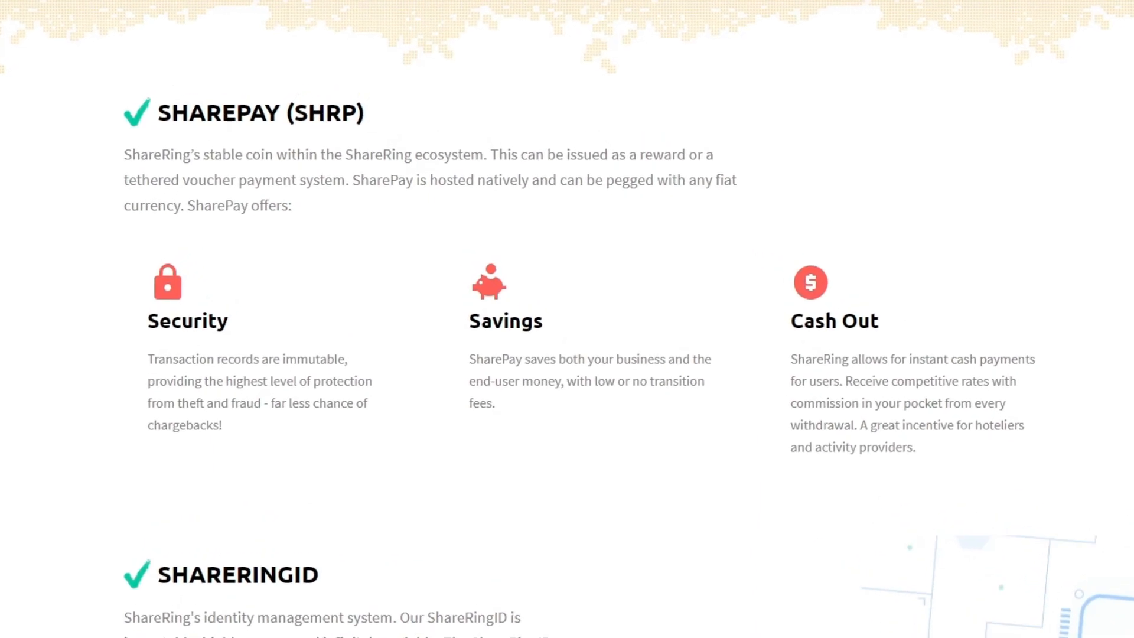
- Scroll through How it works and 'Travel is overdue for an overhaul!' to Live ShareRing Demo
scroll("down", 3)
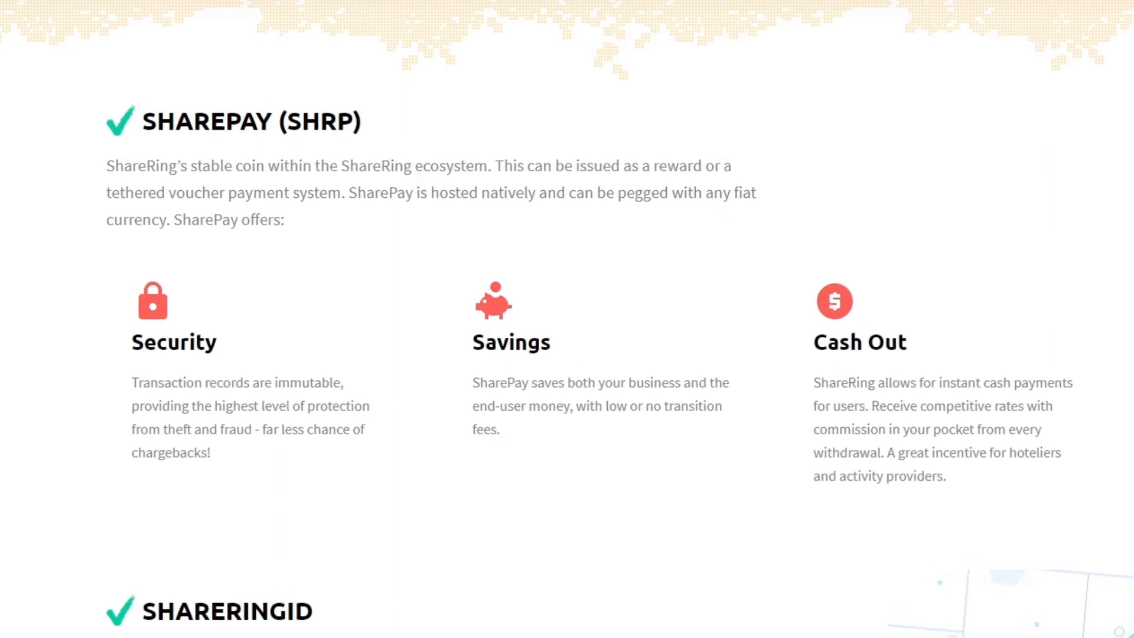
scroll("down", 3)
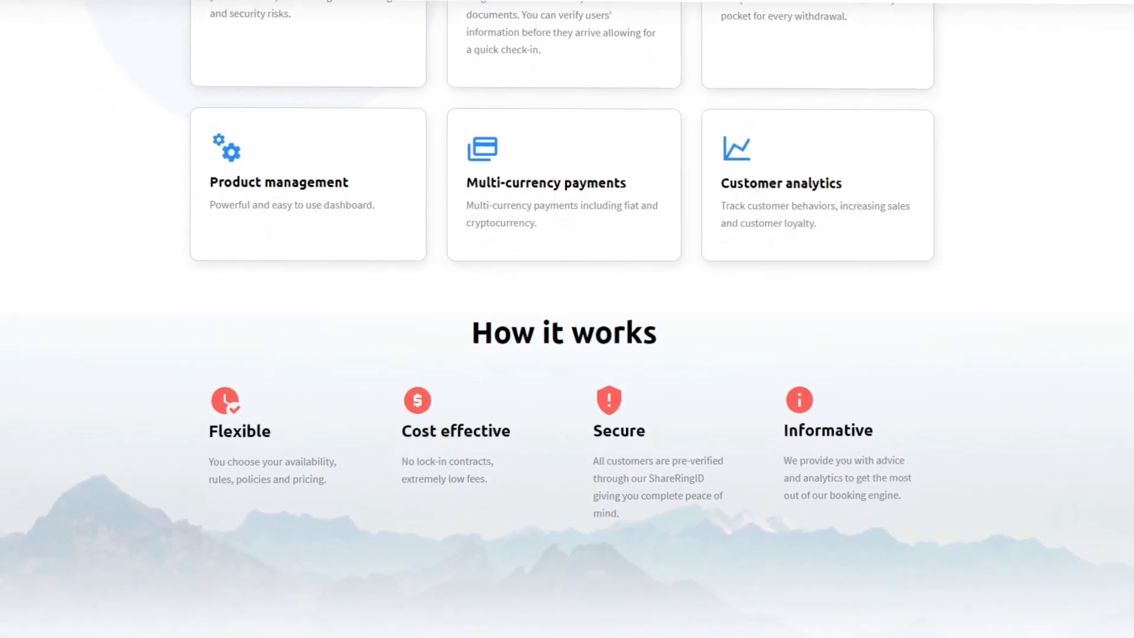
scroll("down", 3)
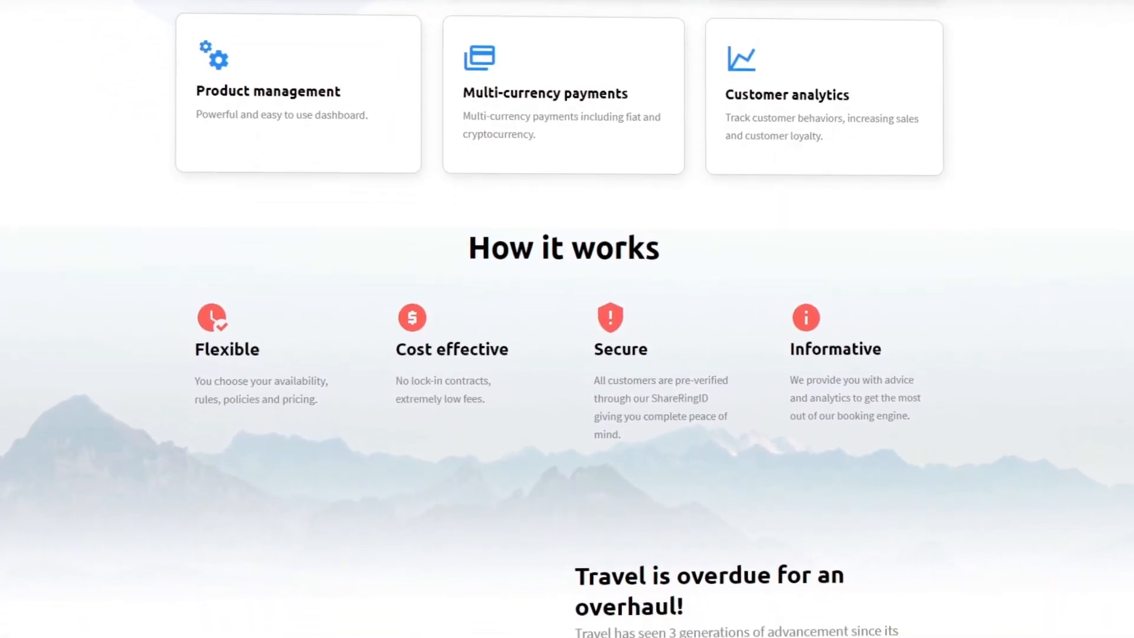
scroll("down", 3)
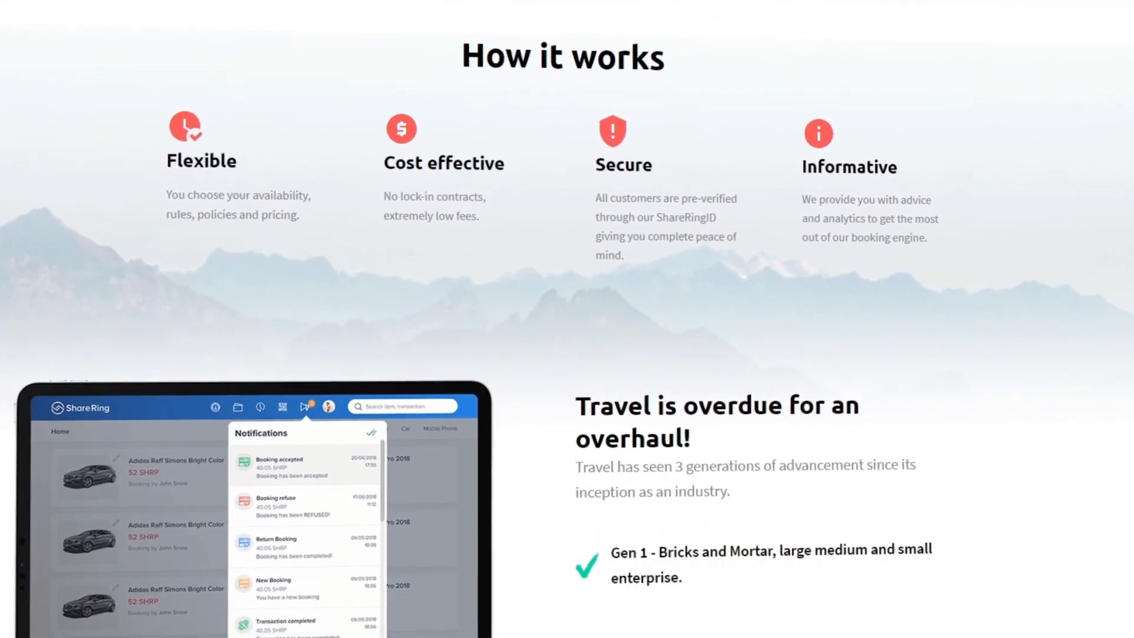
scroll("down", 3)
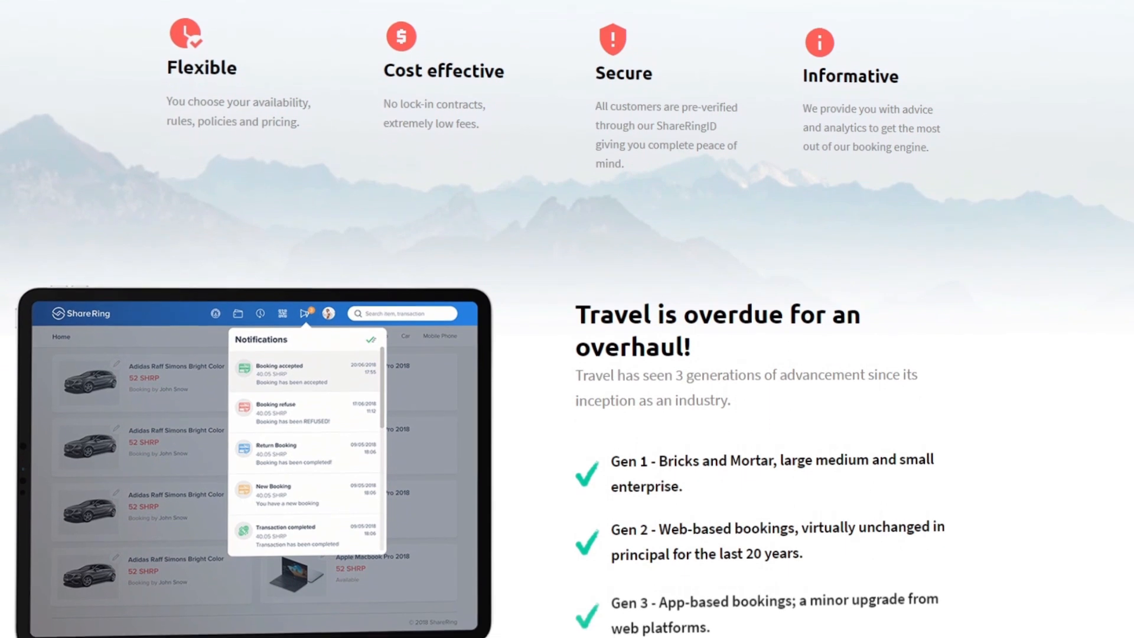
scroll("down", 3)
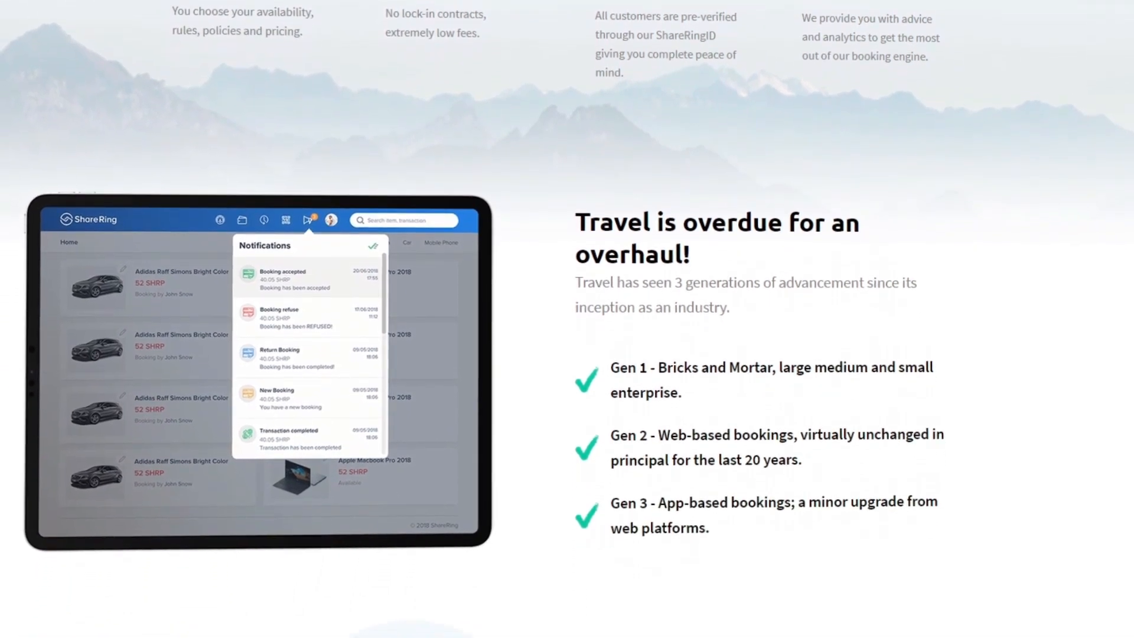
scroll("down", 3)
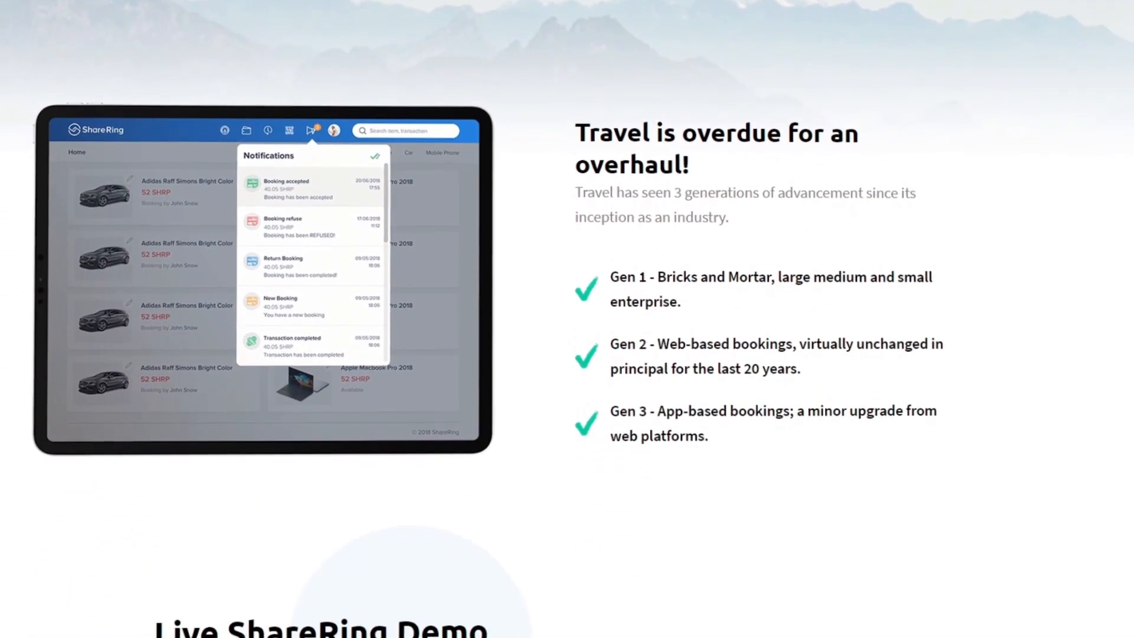
scroll("down", 3)
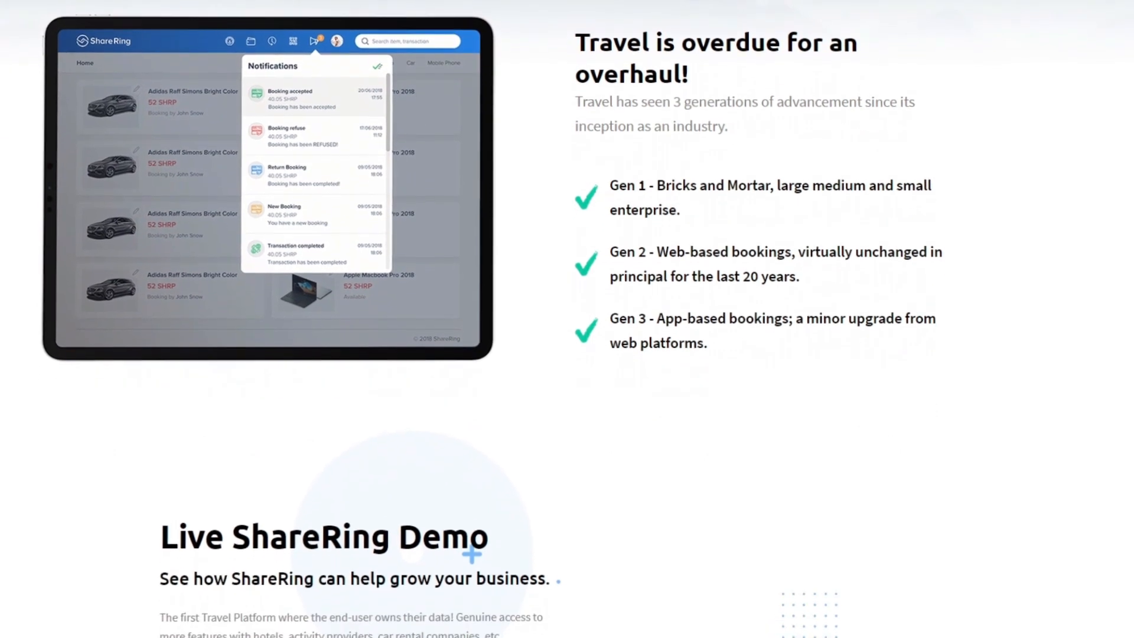
scroll("down", 3)
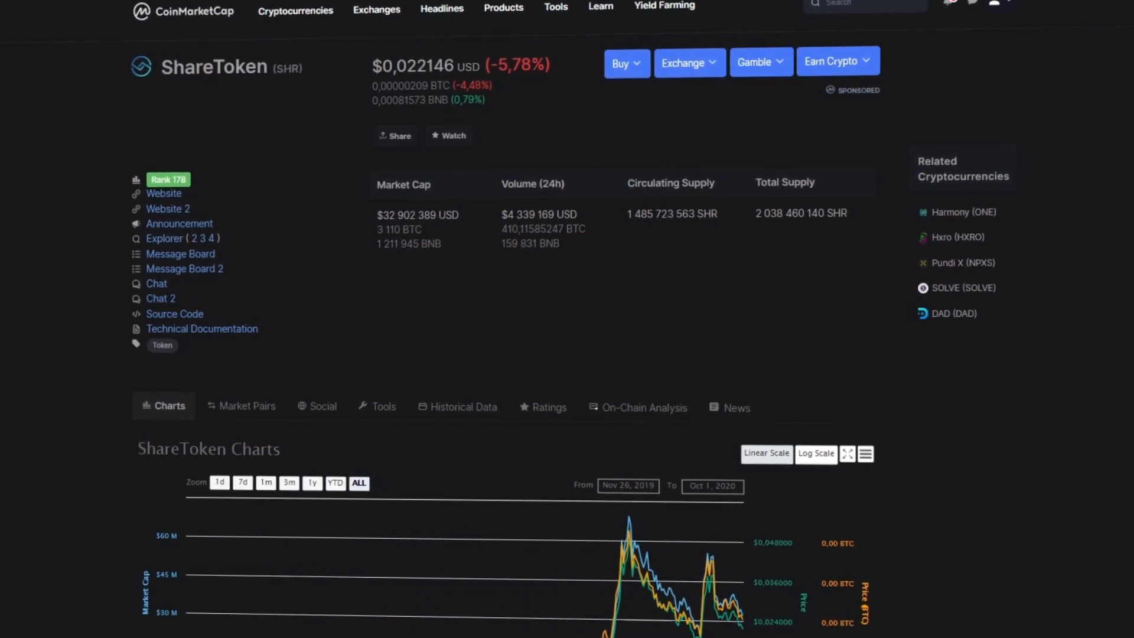
- Show the ShareToken (SHR) Market Pairs tab and scroll through the listed pairs
left_click(241, 406)
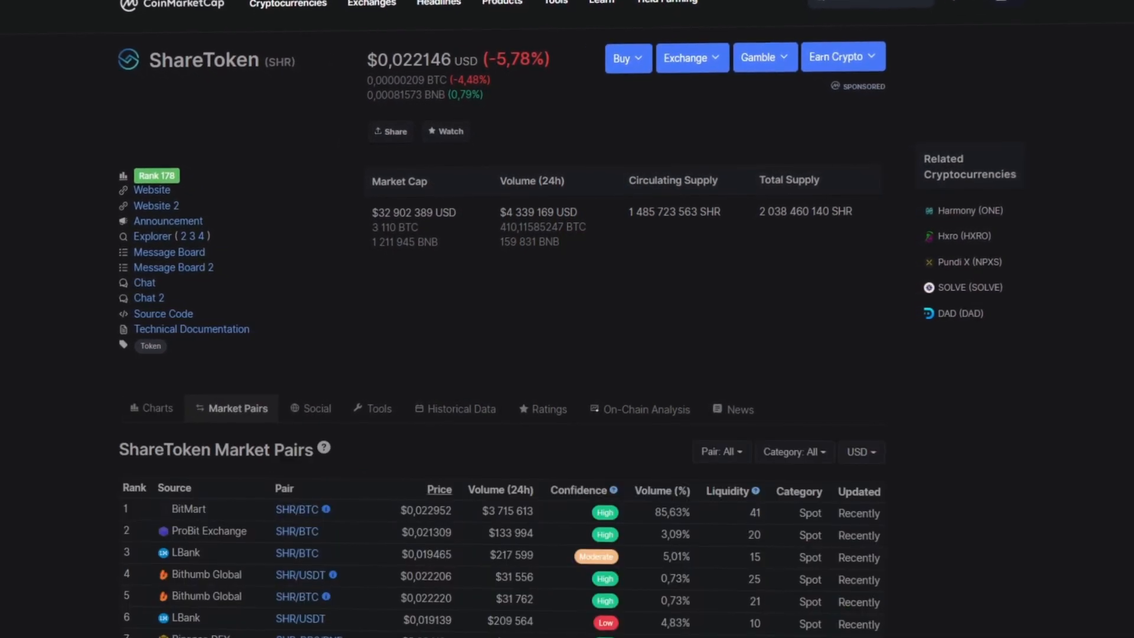
scroll("down", 3)
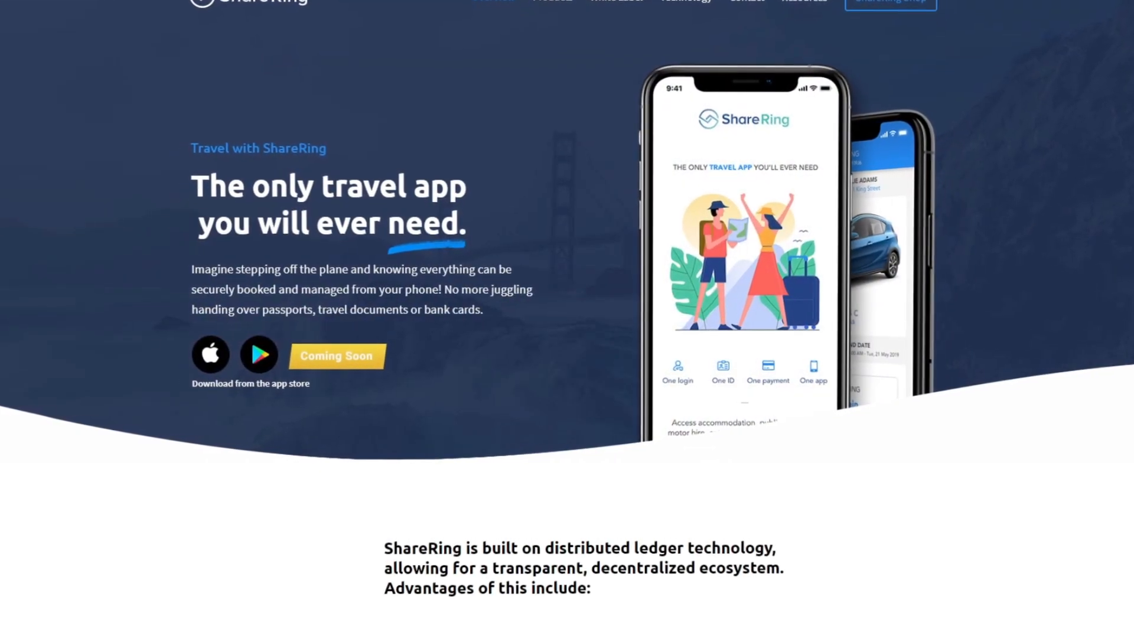
- Browse the Shop's same-day local products page, then scroll to the ShareRing Screenshots carousel
scroll("down", 3)
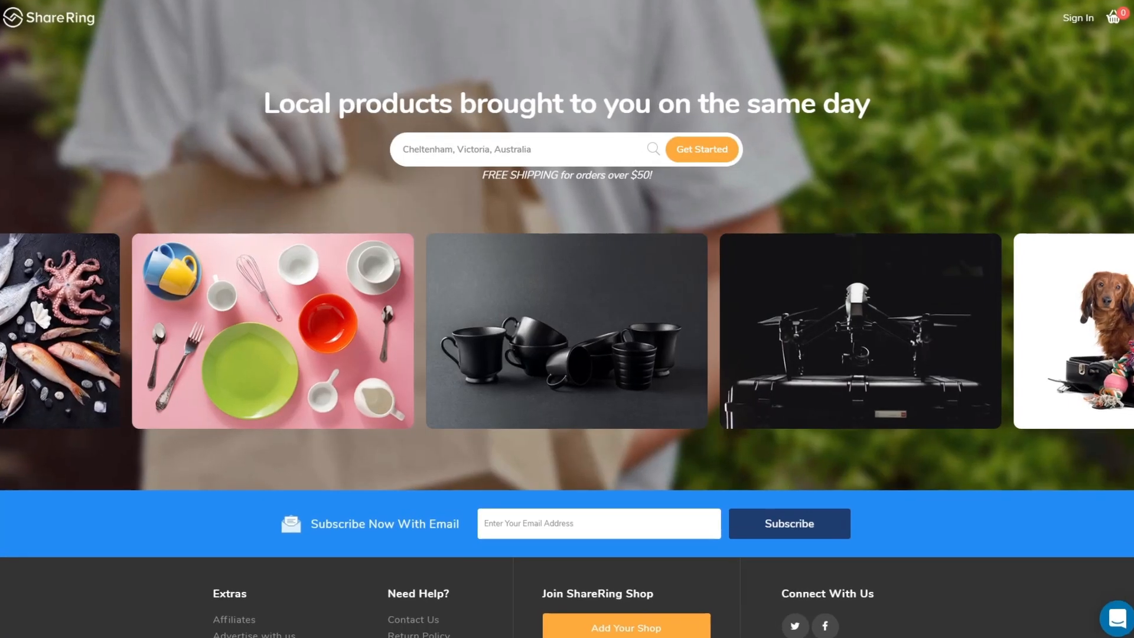
scroll("down", 3)
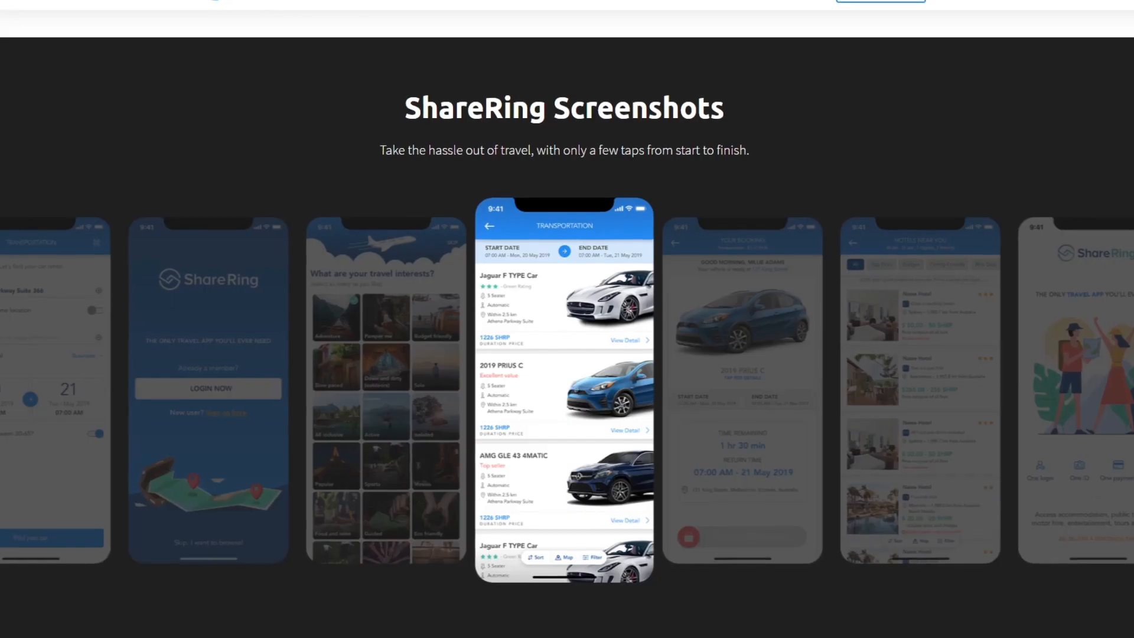
- Watch the screenshots reach the hotel listings, then scroll the blog post to ShareRing's OneID
scroll("down", 3)
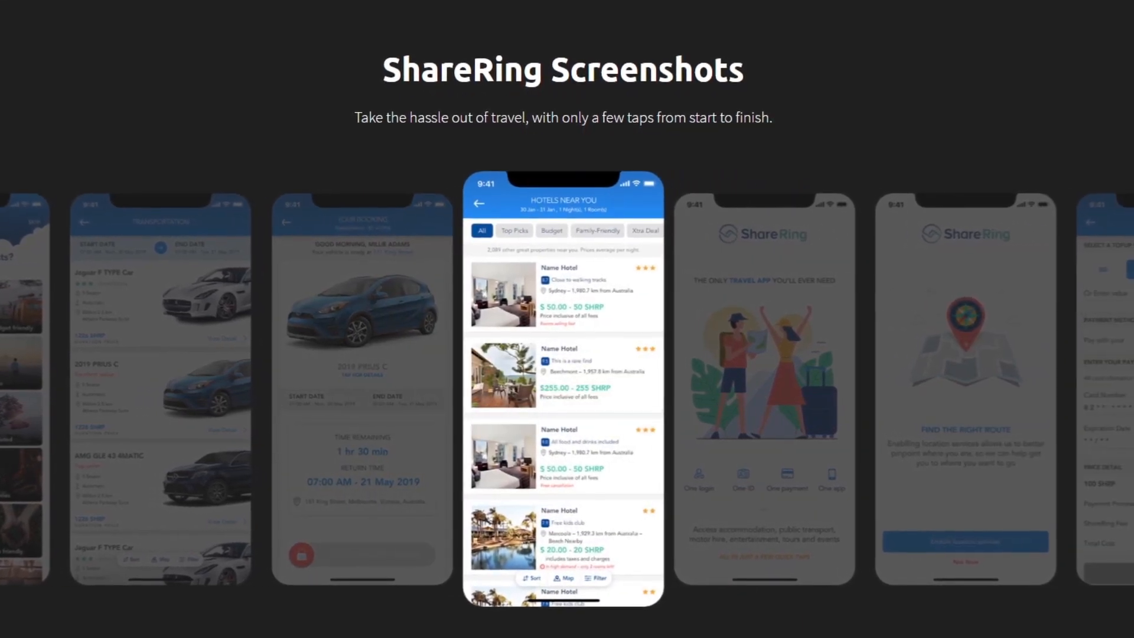
scroll("down", 3)
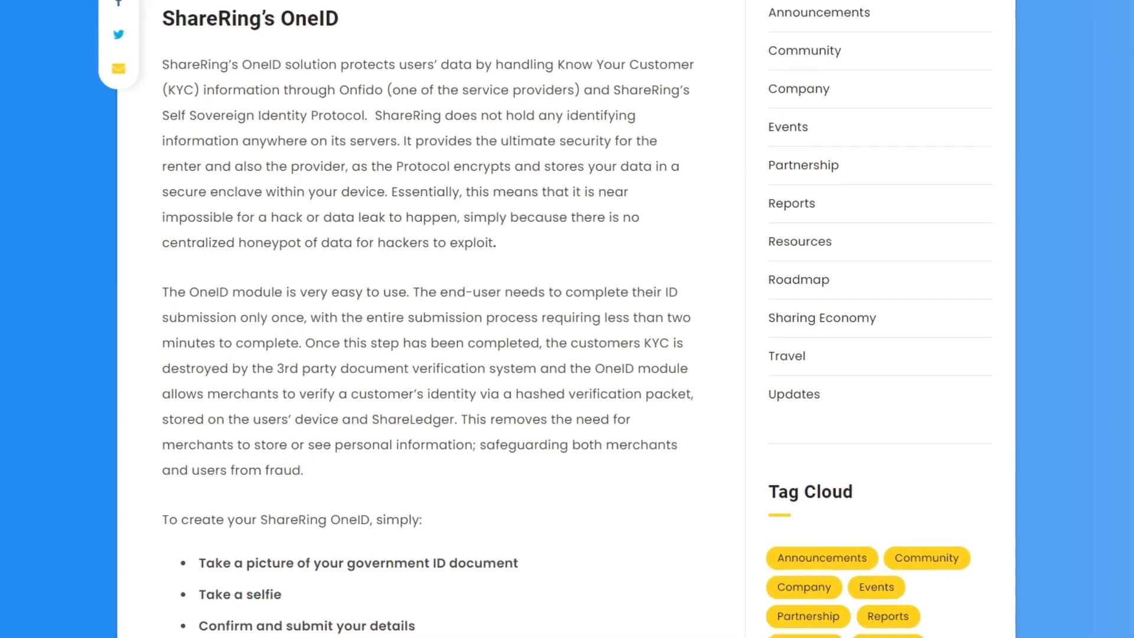
- Scroll the OneID steps down to the three-phone ID setup screenshots
scroll("down", 3)
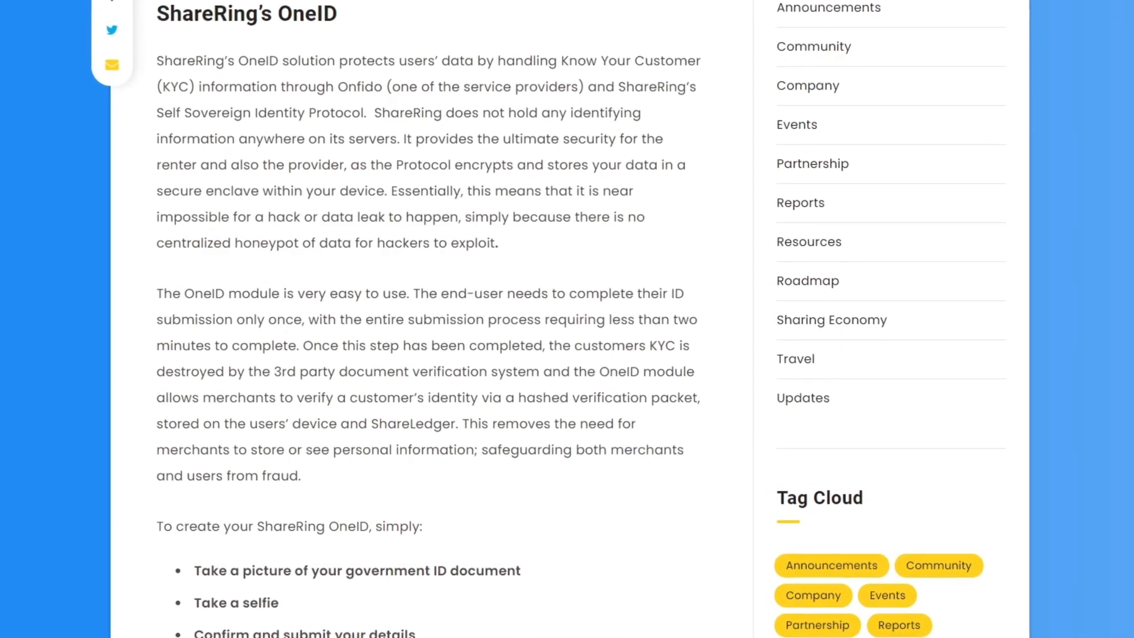
scroll("down", 3)
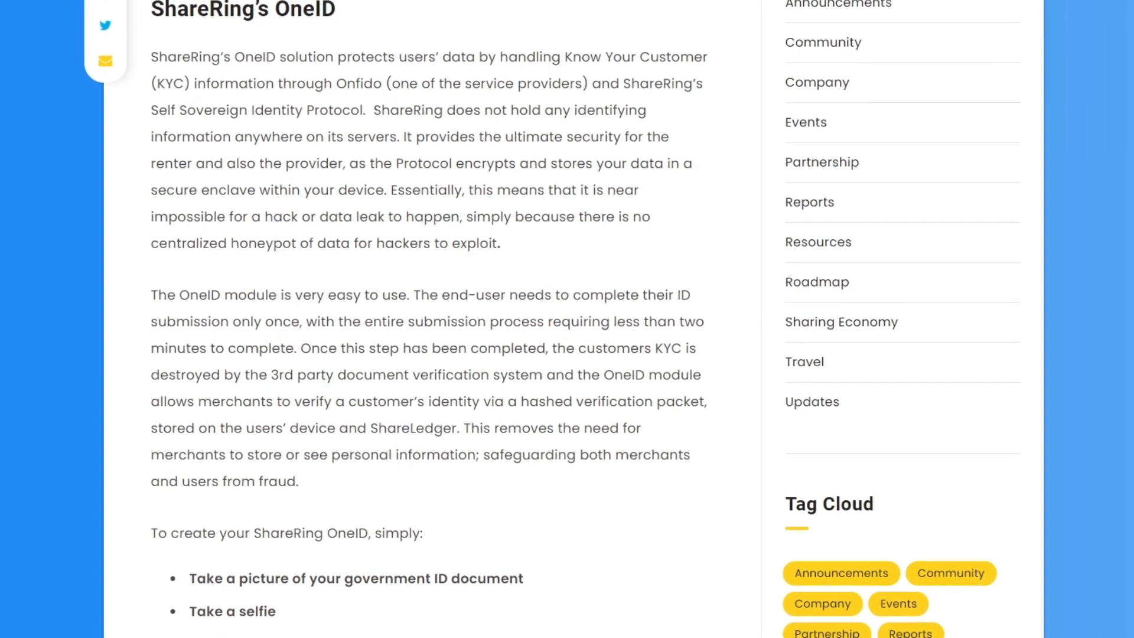
scroll("down", 3)
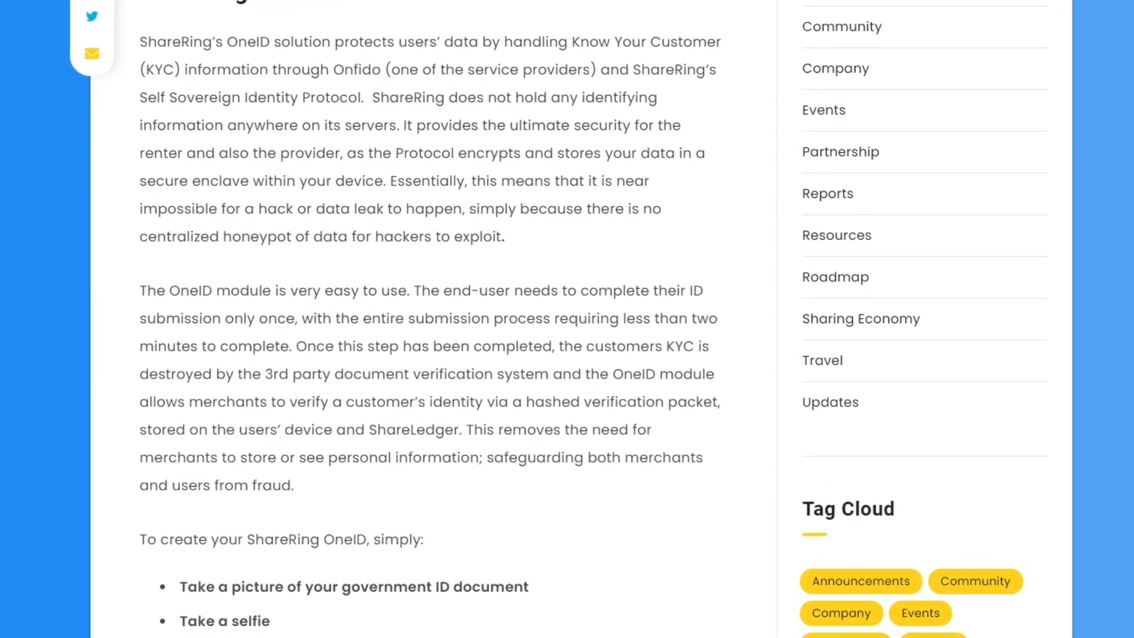
scroll("down", 3)
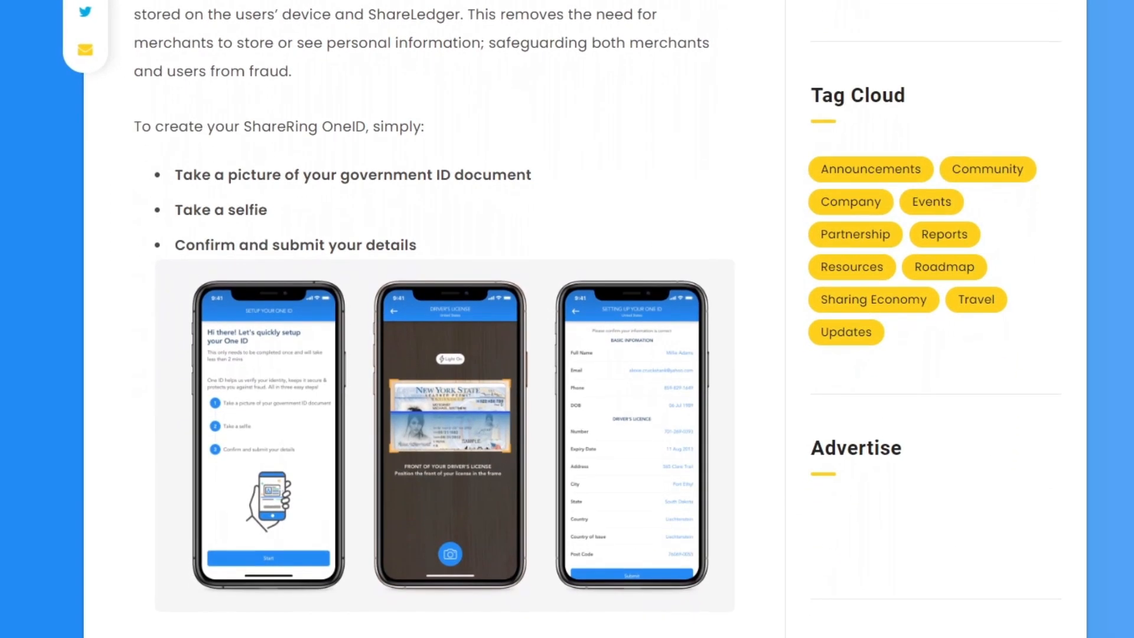
scroll("down", 3)
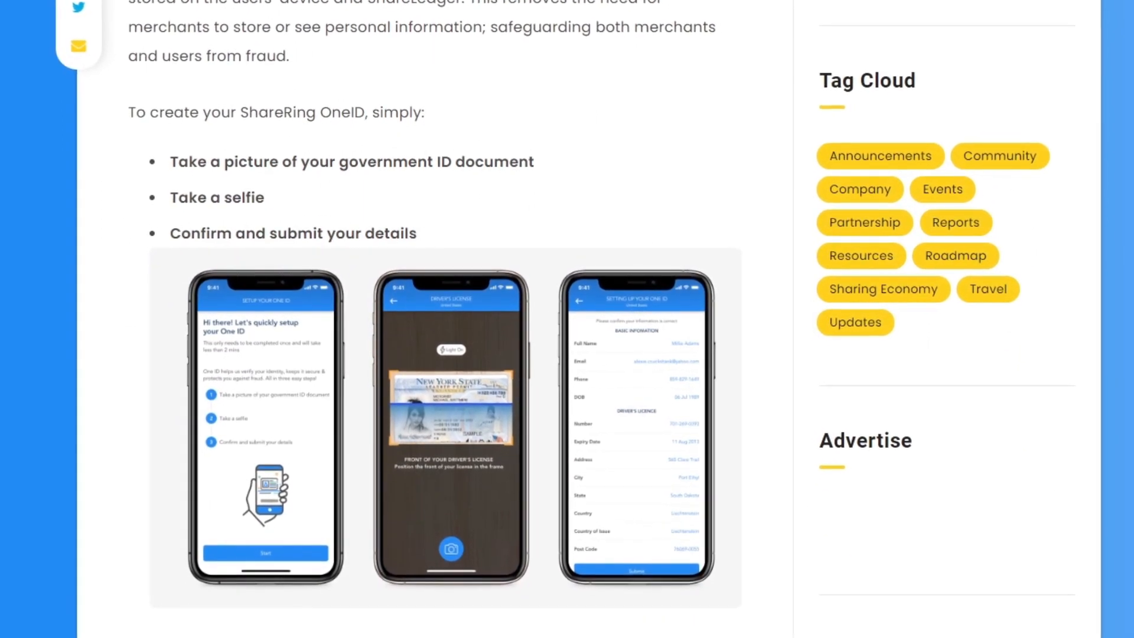
scroll("down", 3)
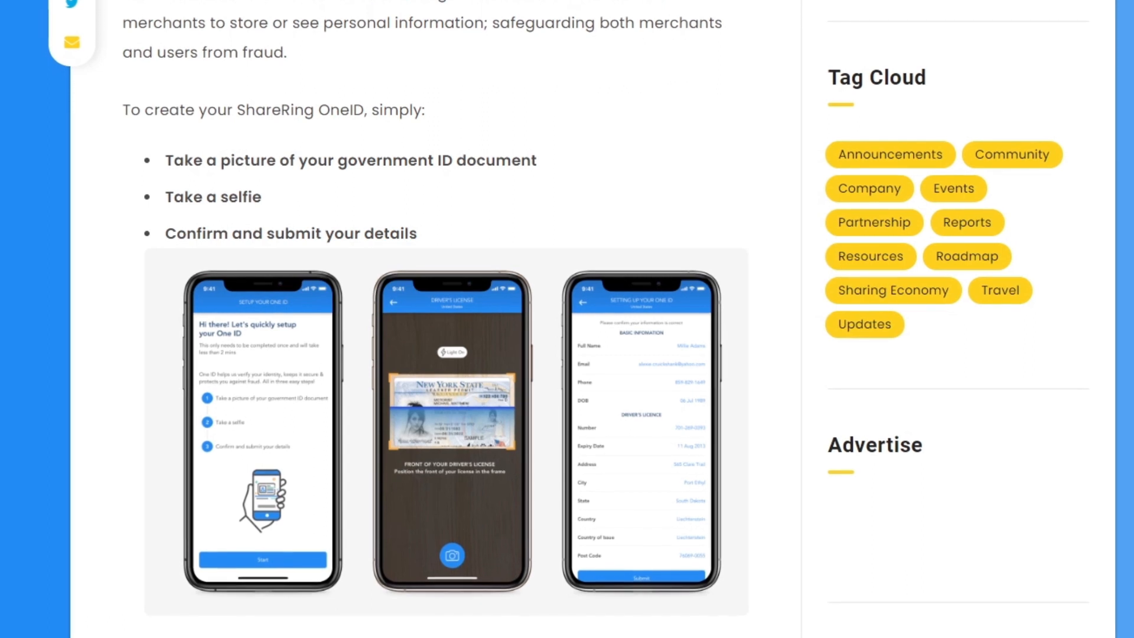
scroll("down", 3)
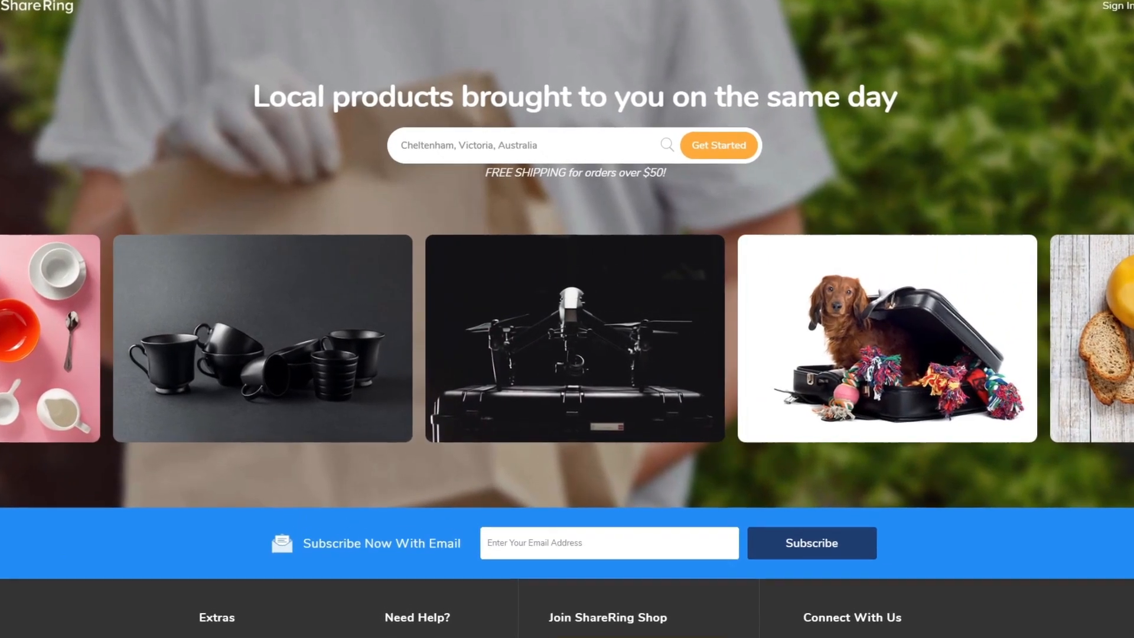
- Scroll the Shop's product carousel, then the White Label page to Product Features
scroll("down", 3)
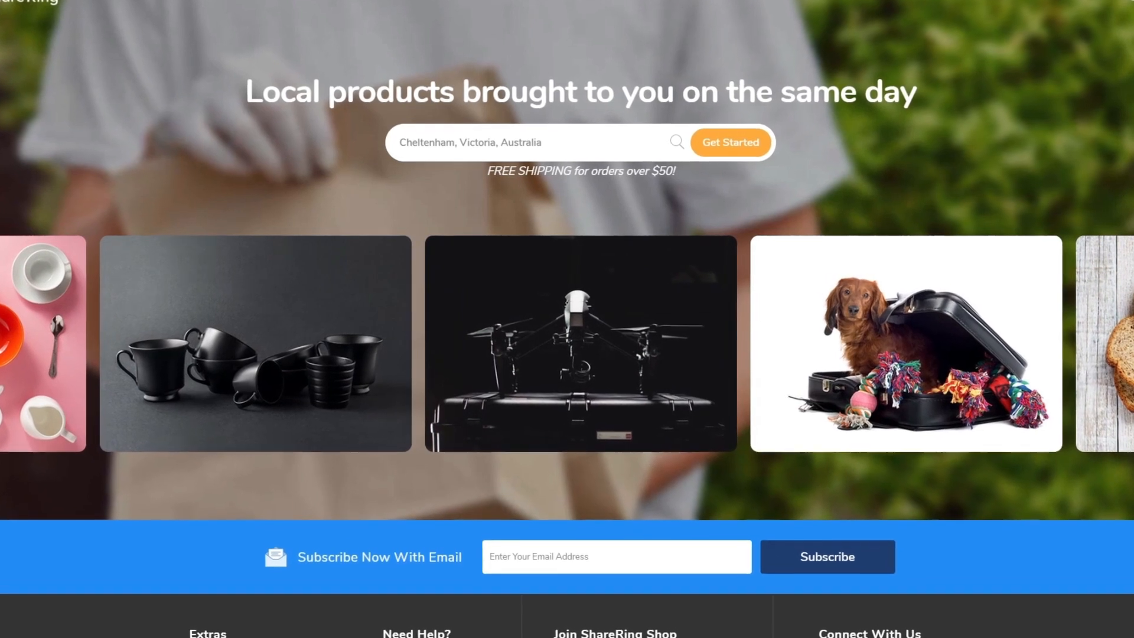
scroll("down", 3)
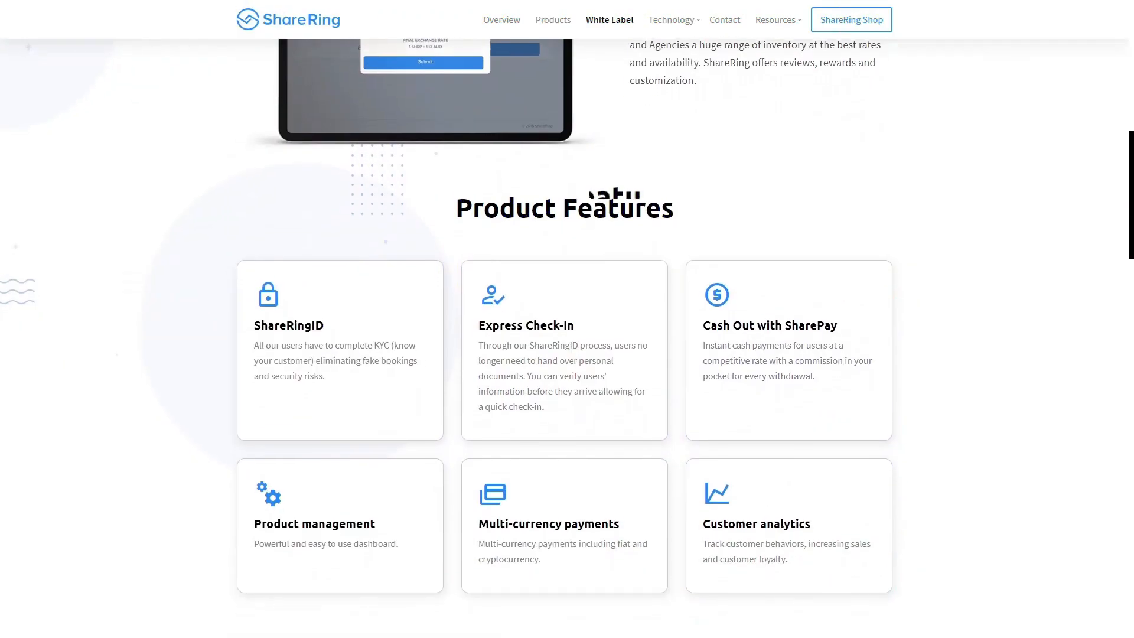
- Scroll the White Label page past the Product Features cards to How it works
scroll("down", 3)
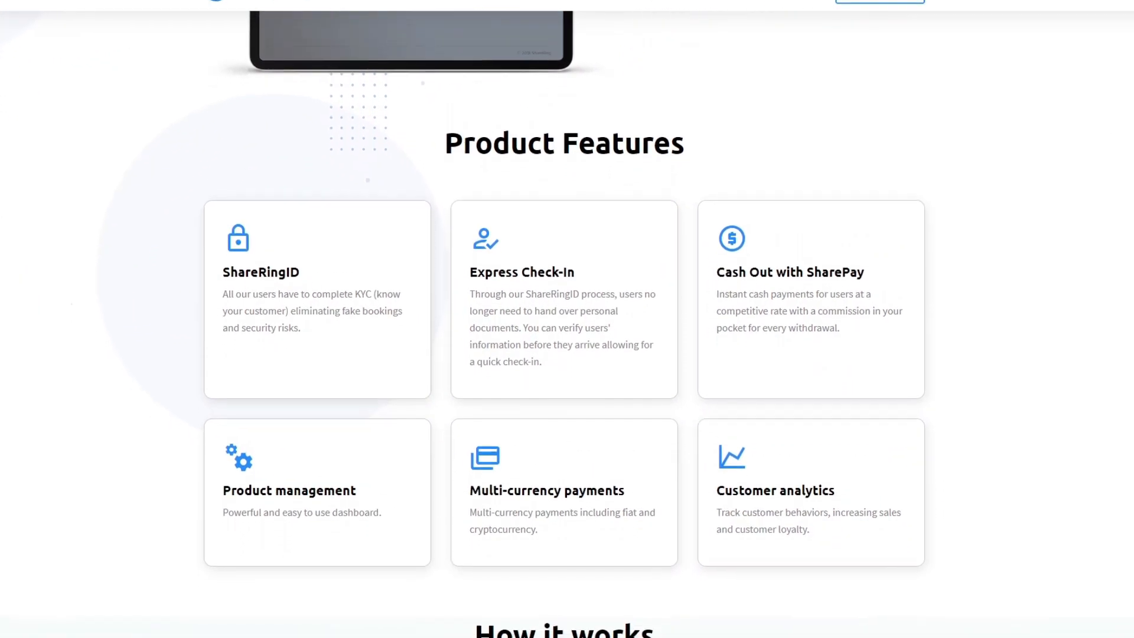
scroll("down", 3)
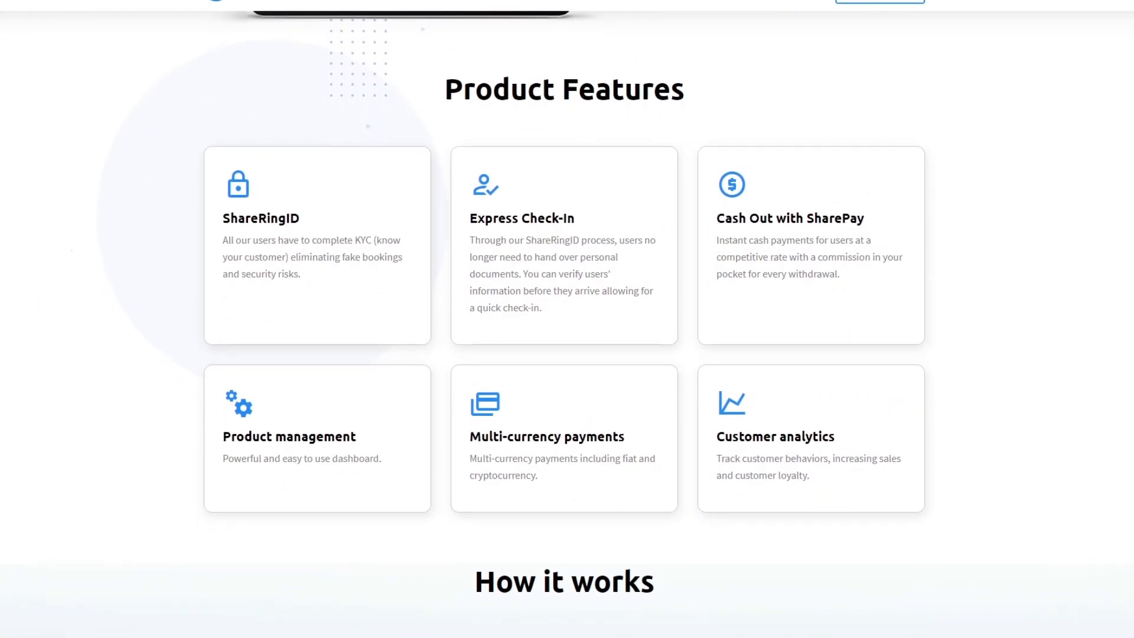
scroll("down", 3)
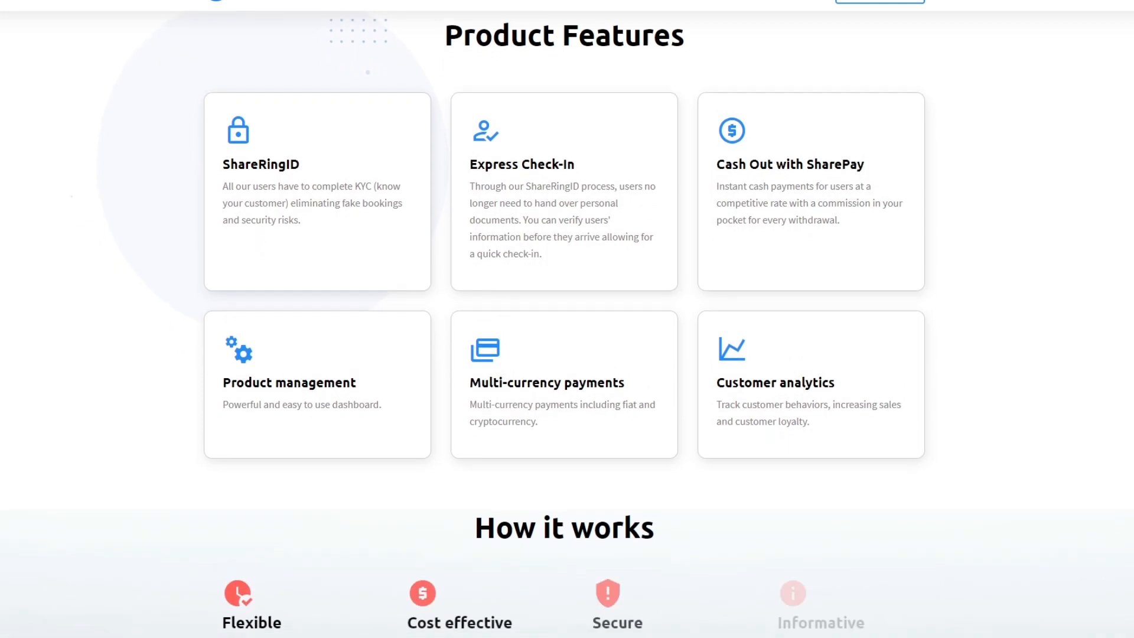
scroll("down", 3)
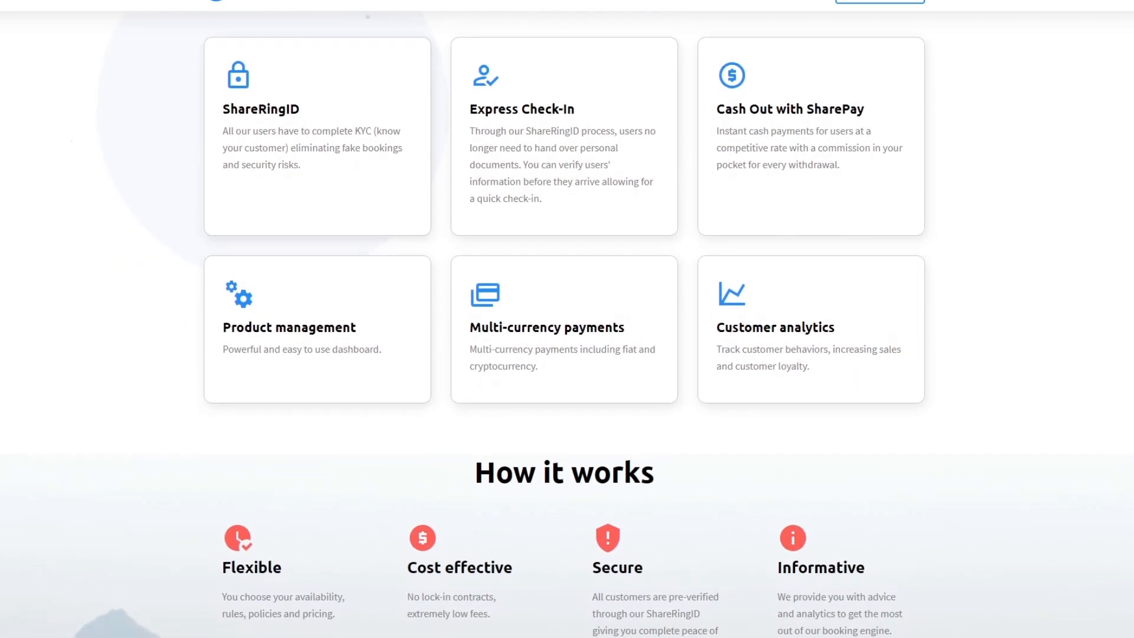
scroll("down", 3)
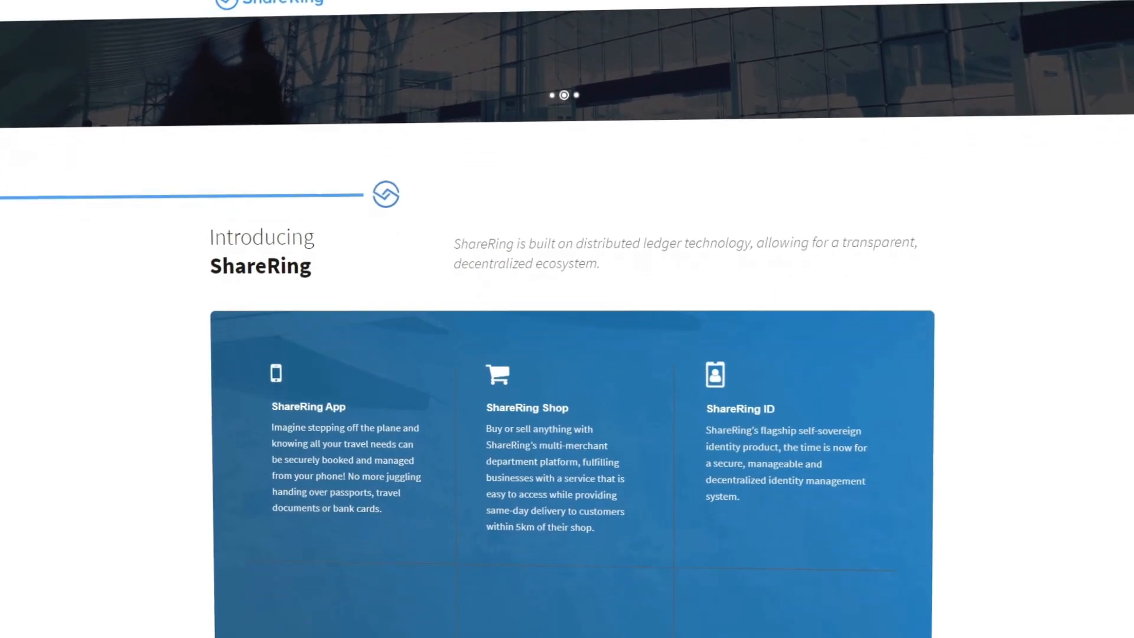
- Scroll past the App, Shop, ID, Pay, ShareLedger and ShareToken grid to the travel app section
scroll("down", 3)
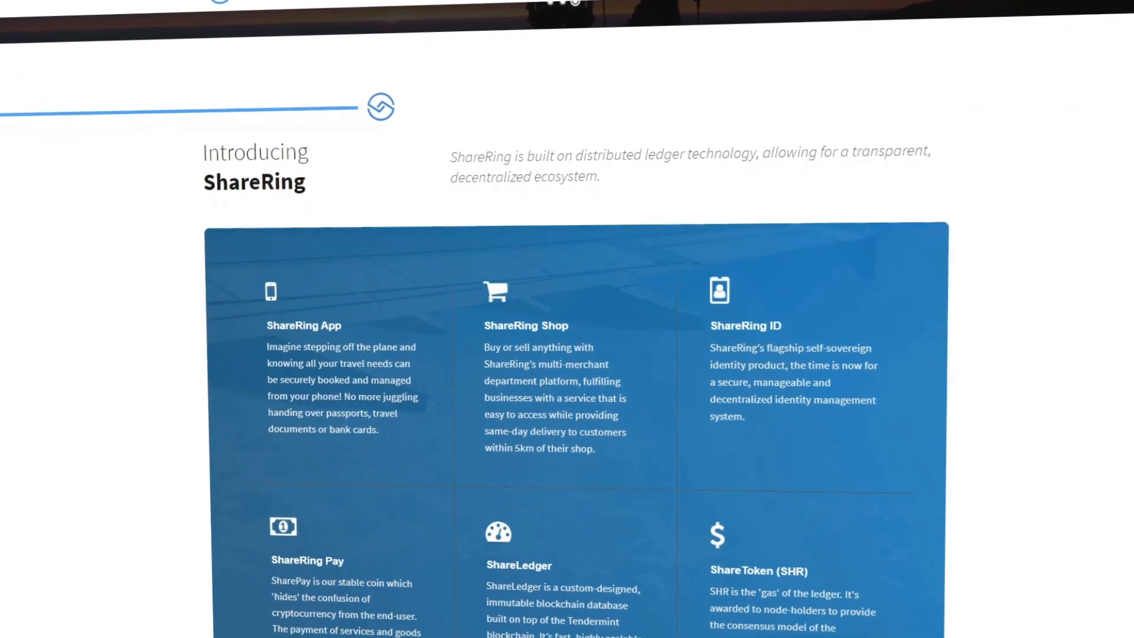
scroll("down", 3)
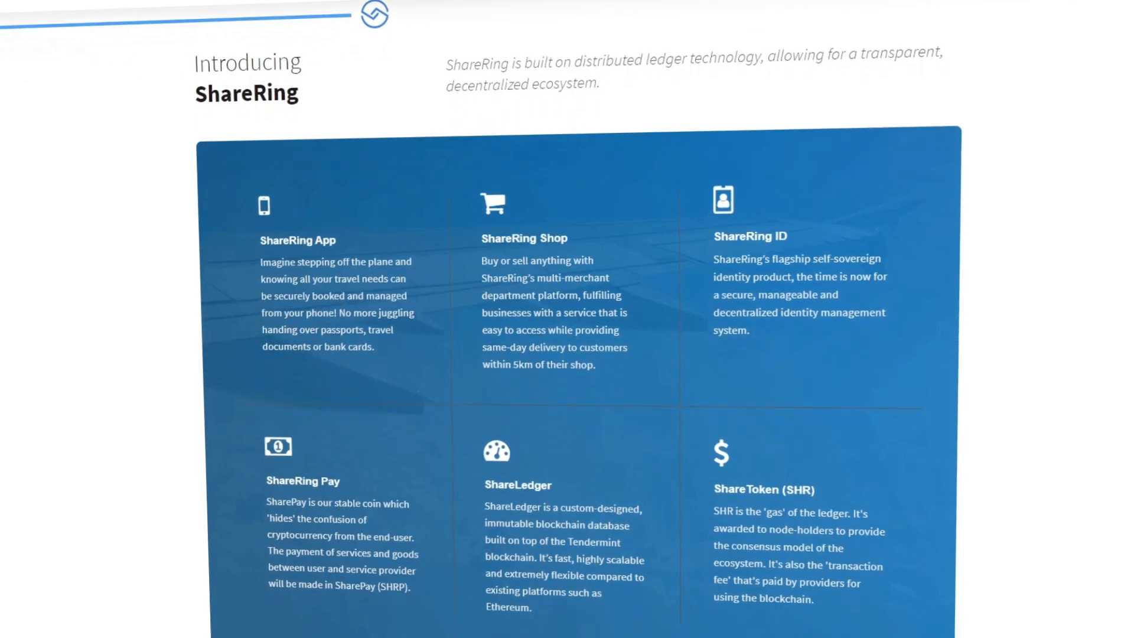
scroll("down", 3)
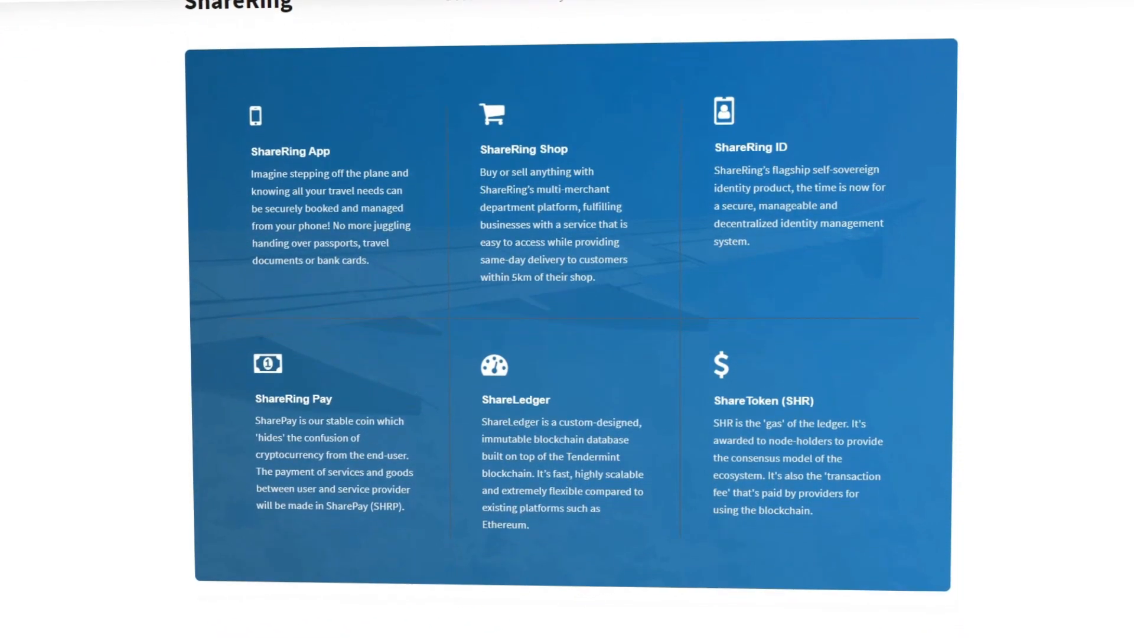
scroll("down", 3)
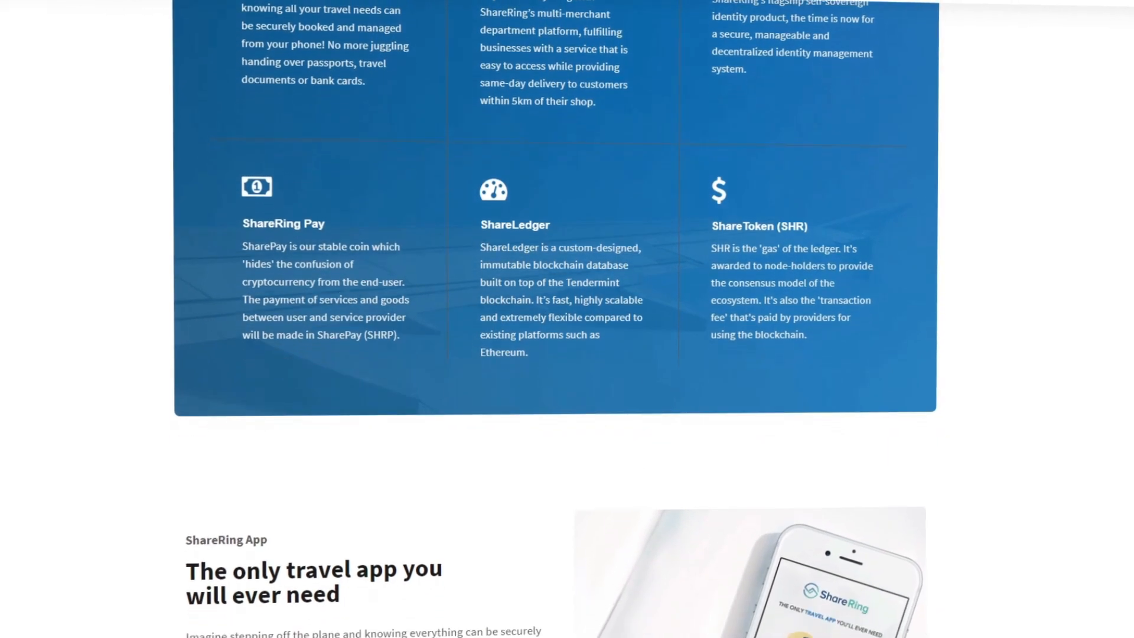
scroll("down", 3)
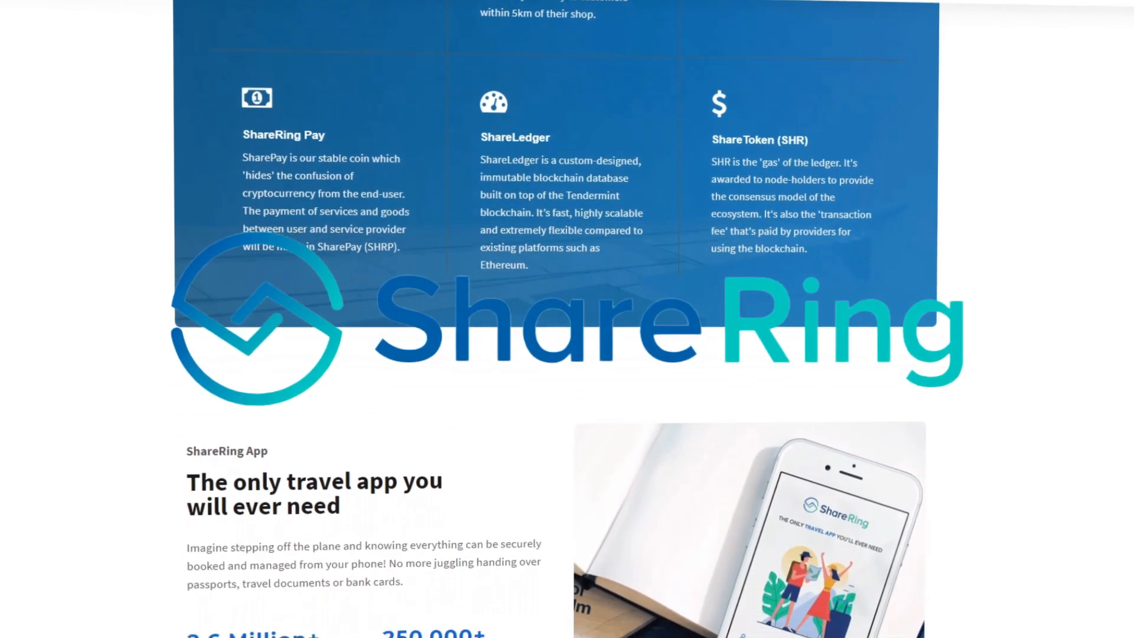
scroll("down", 3)
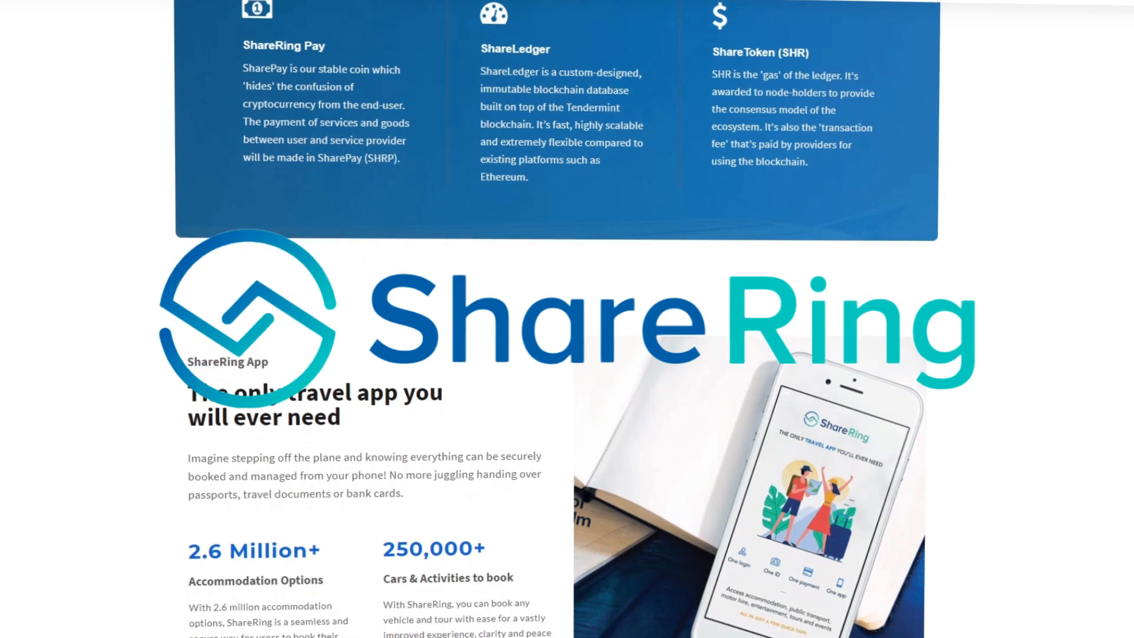